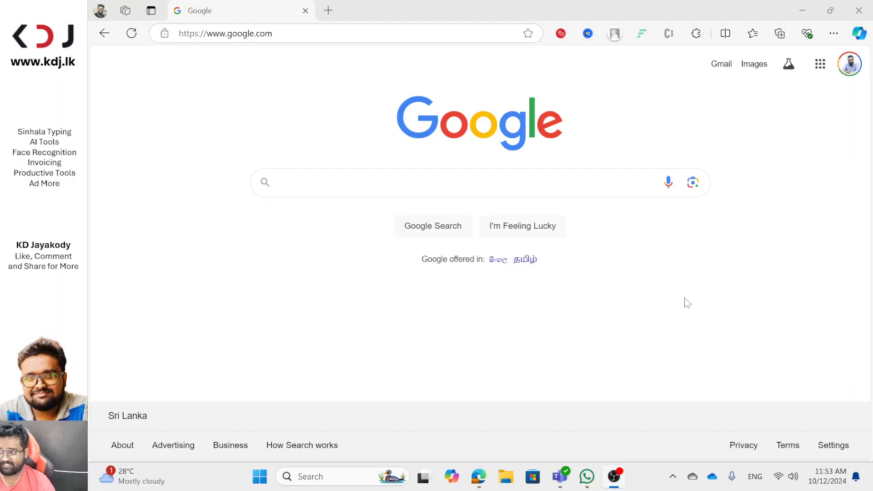
# Step: Search Google for 'fal flux 1.1 pro' and scroll to the flux1ai.com FLUX 1.1 Pro result
pyautogui.write('fal flux 1.1 pro')
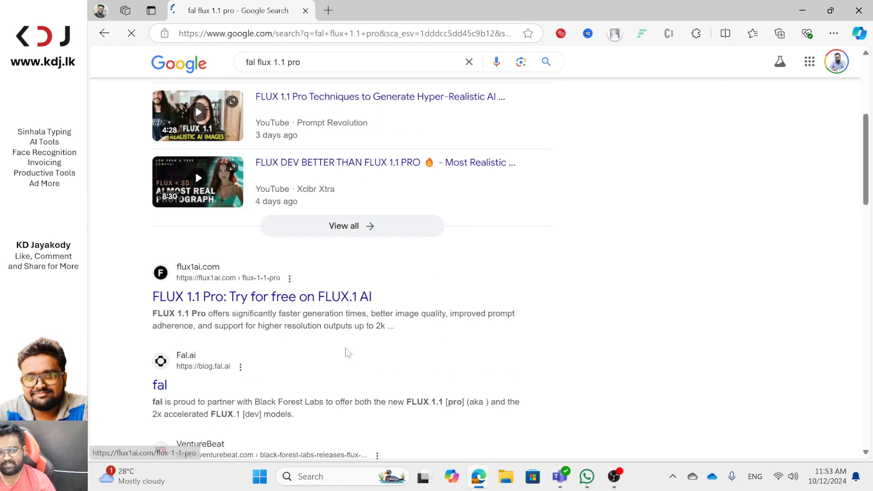
pyautogui.scroll(-3)
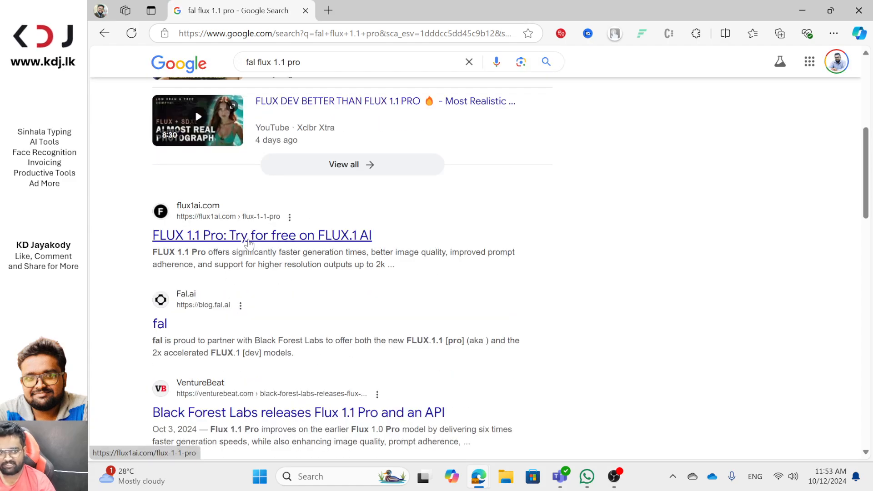
pyautogui.moveTo(223, 227)
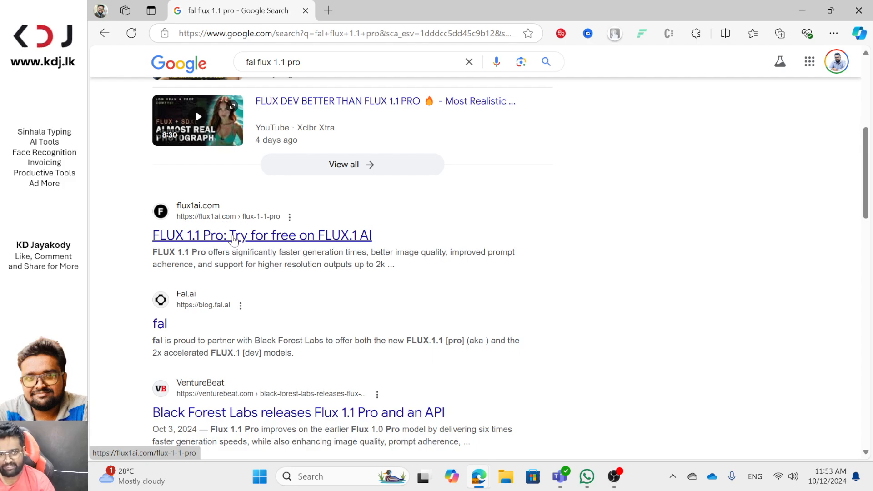
pyautogui.scroll(-3)
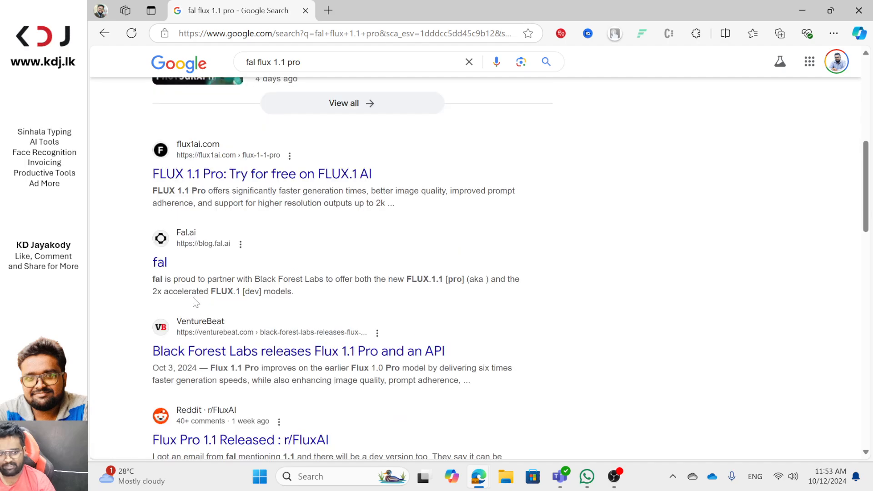
pyautogui.scroll(-3)
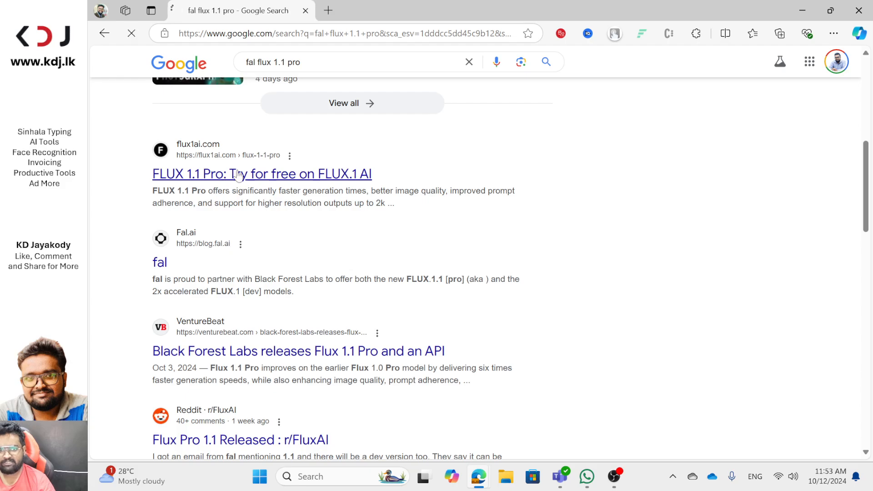
# Step: Go to the flux1ai.com FLUX 1.1 Pro page and enter the sample blonde-nurse prompt
pyautogui.click(262, 174)
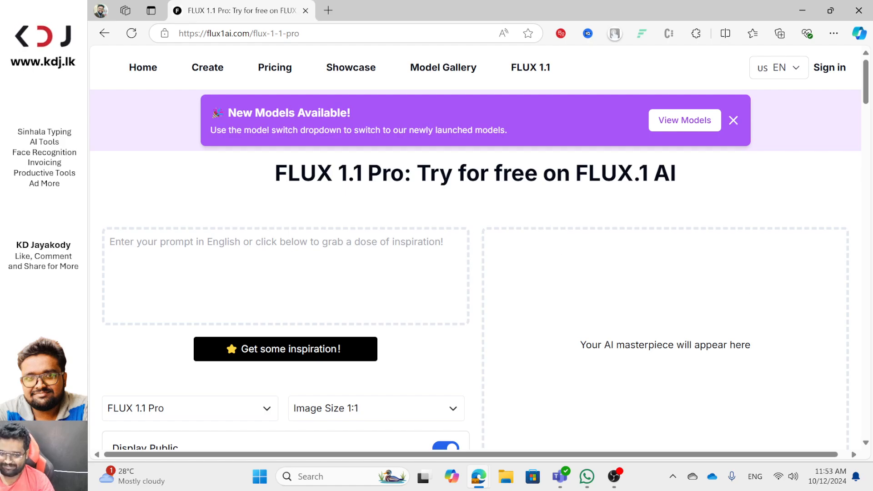
pyautogui.click(285, 276)
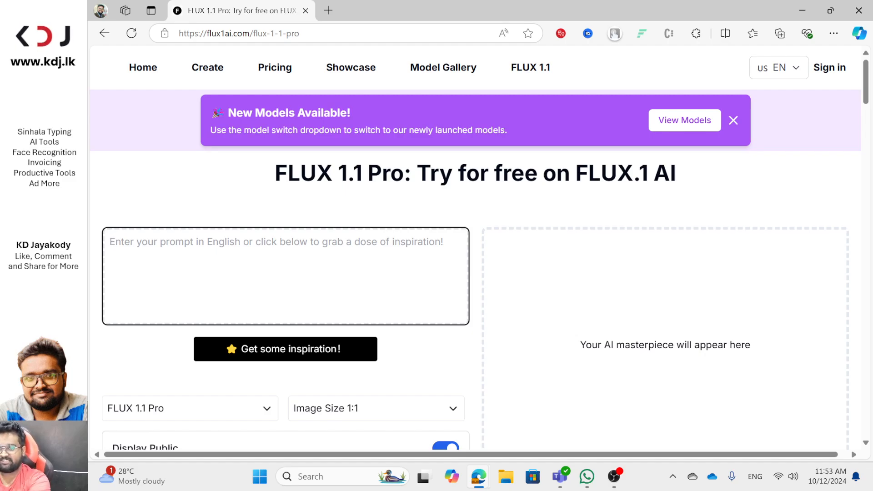
pyautogui.scroll(-3)
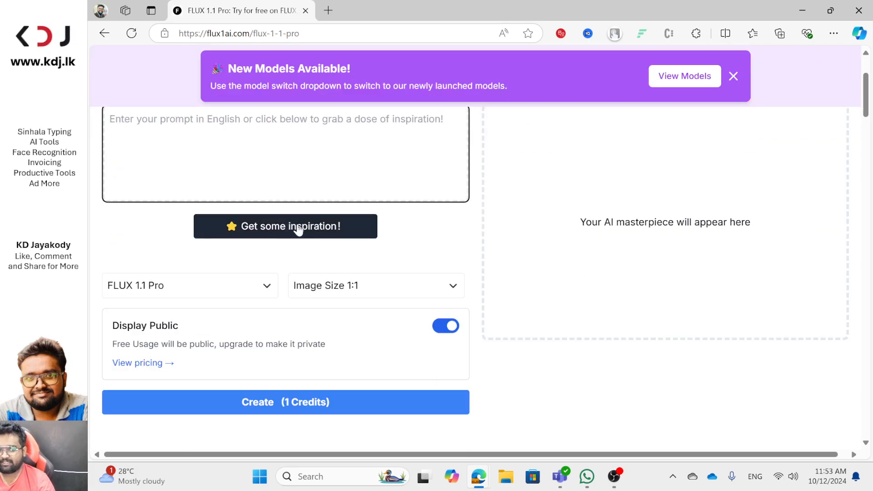
pyautogui.write('Blonde female nurse with a surgical mask putting on gloves at hospital, white nurse outfit')
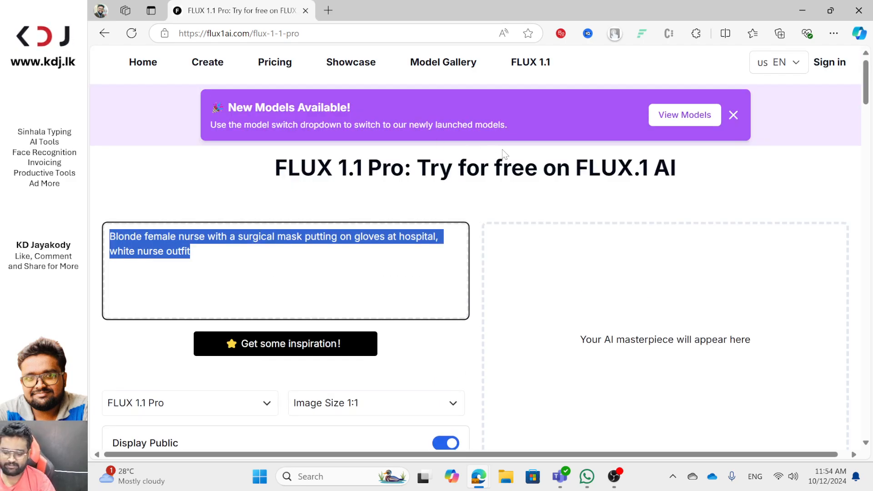
# Step: Write the prompt opening: a birthday cake with a man, the cake should have printed text
pyautogui.write('Bithday Cake')
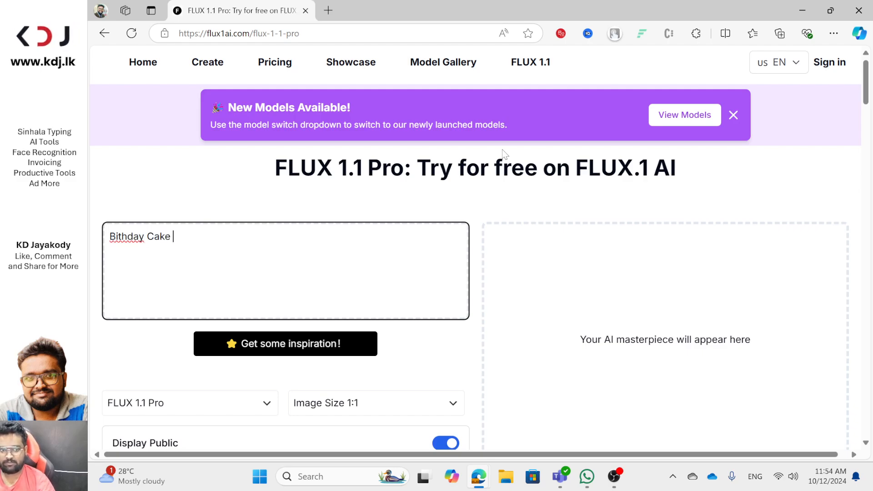
pyautogui.write('with a Man')
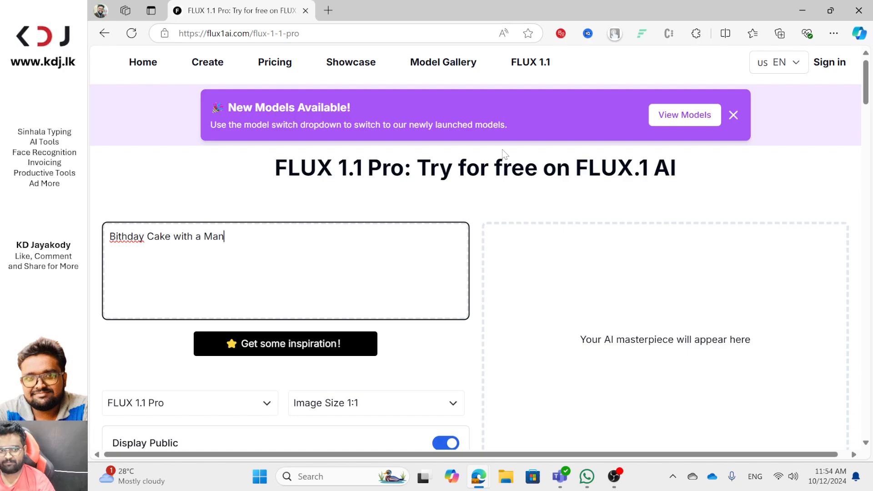
pyautogui.write('.')
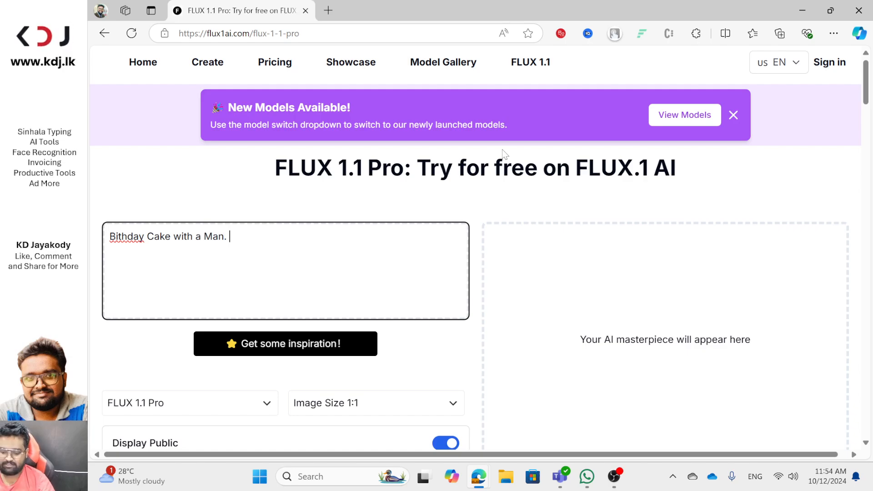
pyautogui.write('BITHDAY')
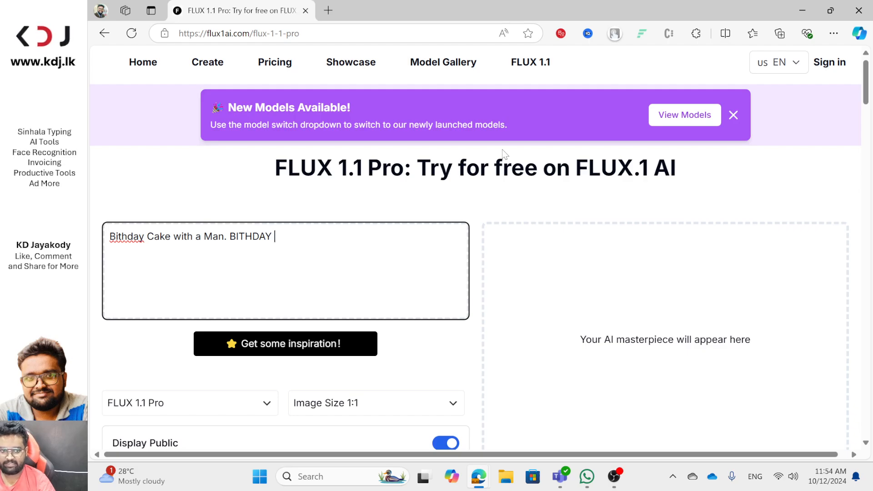
pyautogui.write('Borthda')
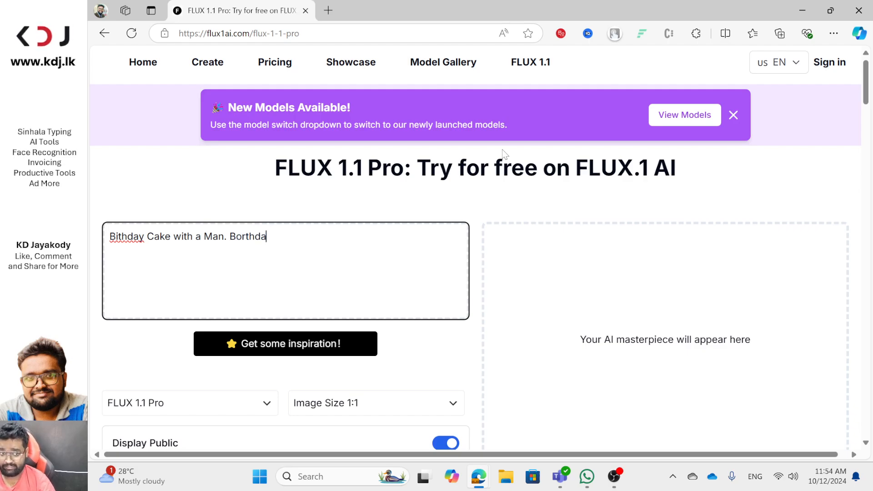
pyautogui.write('Boi')
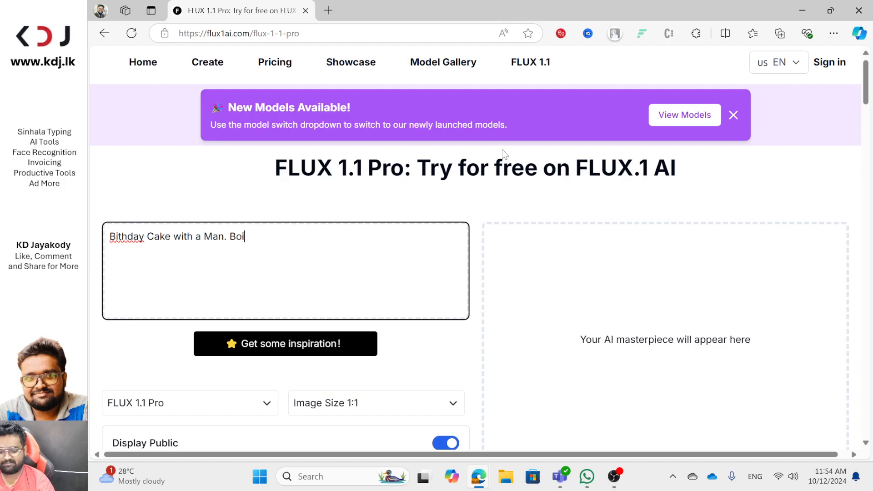
pyautogui.write('Birt')
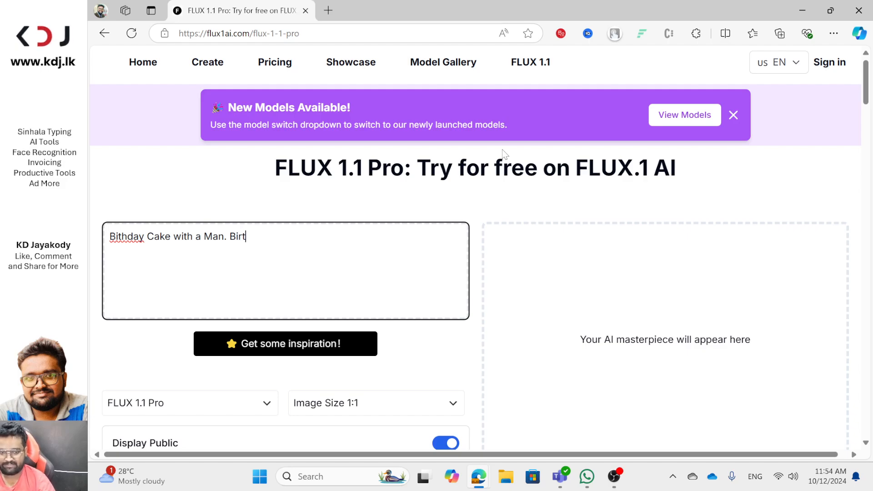
pyautogui.write('hday Cake')
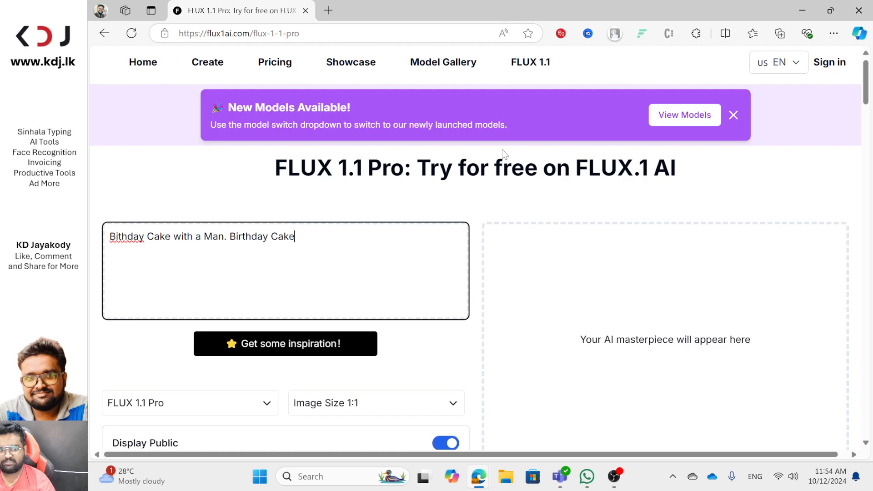
pyautogui.write('should ha')
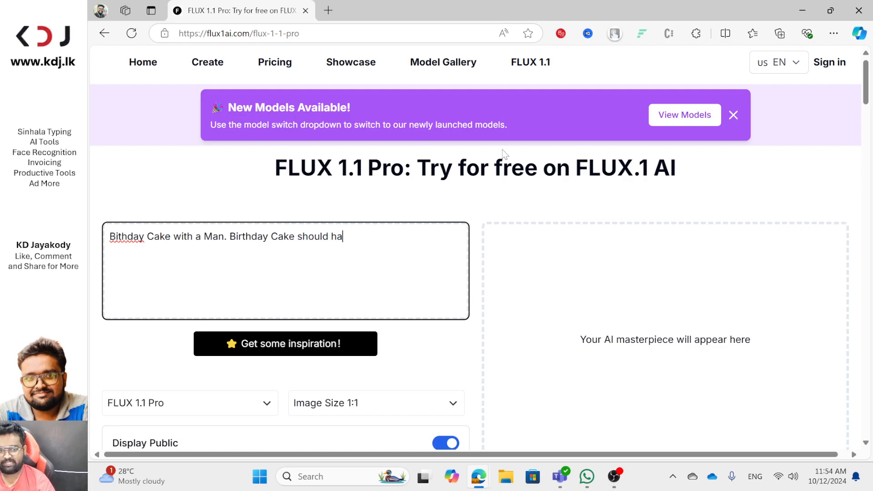
pyautogui.write('ve a pr')
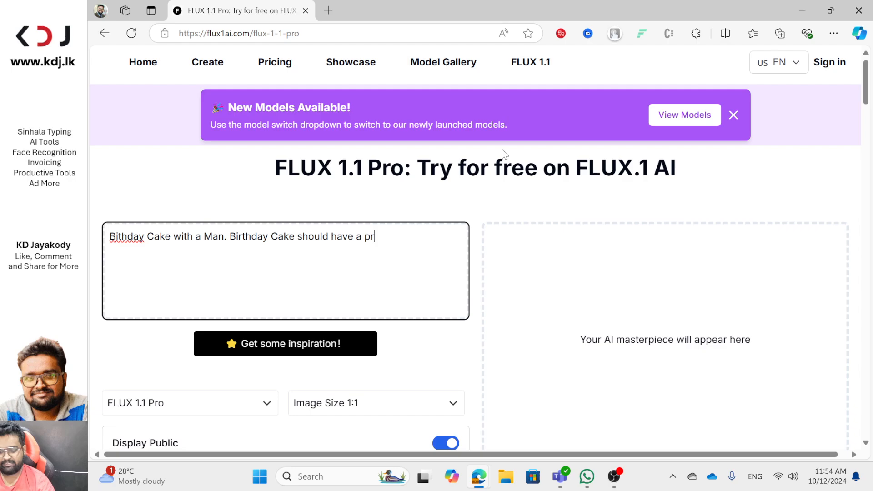
pyautogui.write('nte')
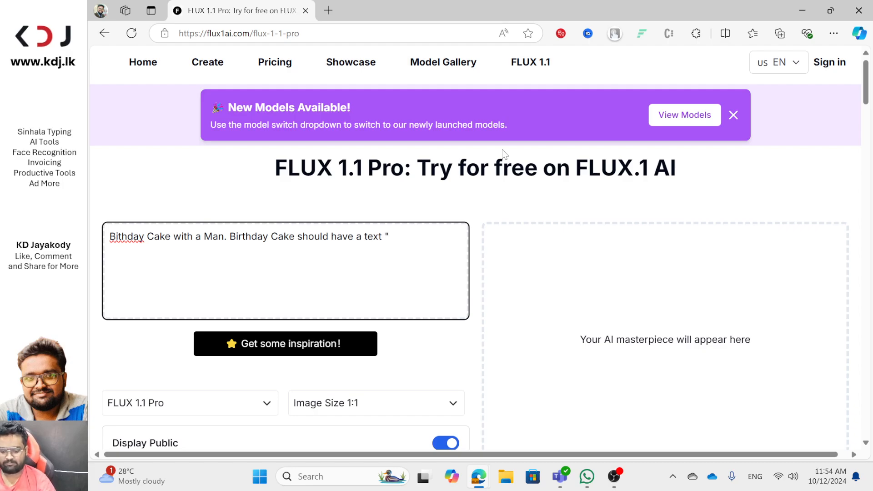
# Step: Finish the prompt: "Happy Birthday KDJ" in 3d style, realistic photo with family members
pyautogui.write('Happt')
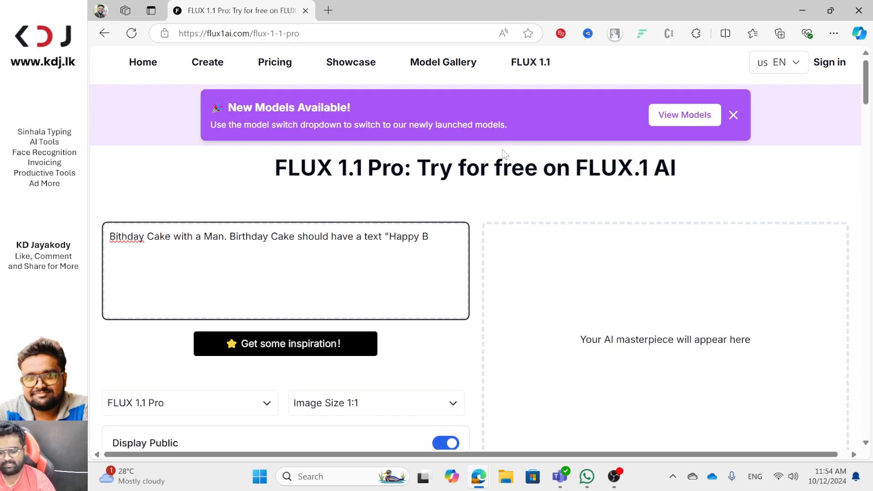
pyautogui.write('irthday')
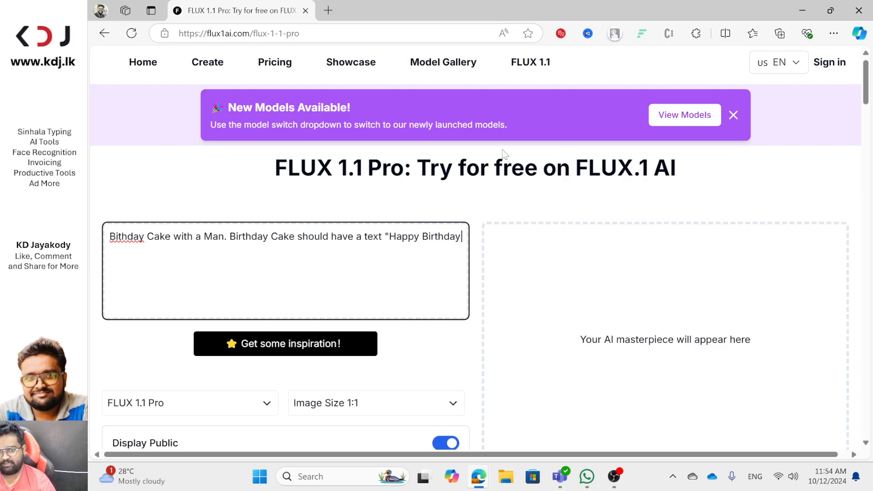
pyautogui.write('KDJ" in 3d')
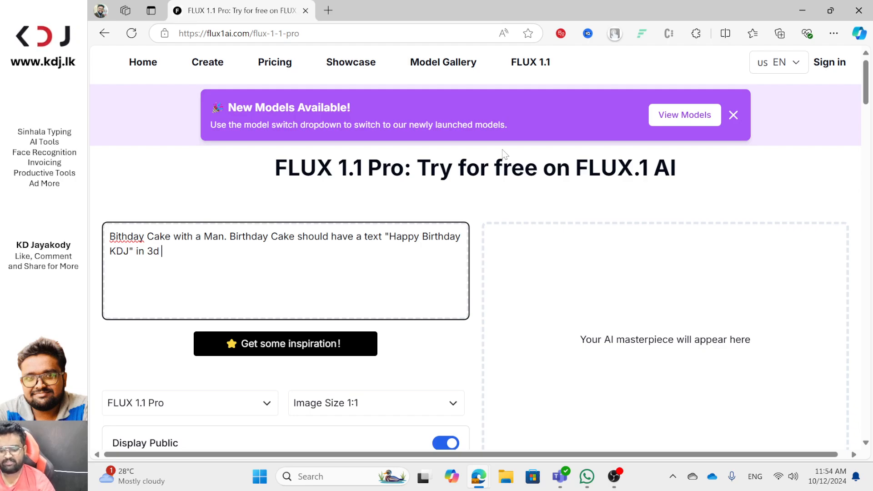
pyautogui.write('style.')
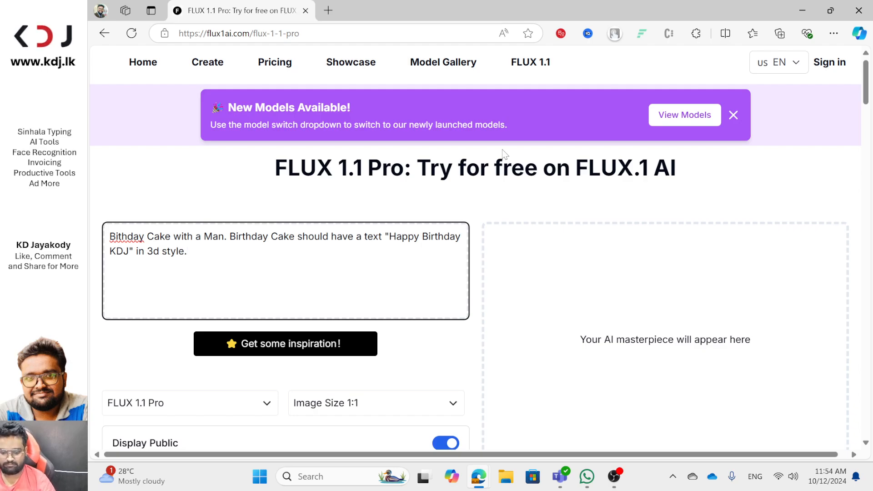
pyautogui.write('Realist')
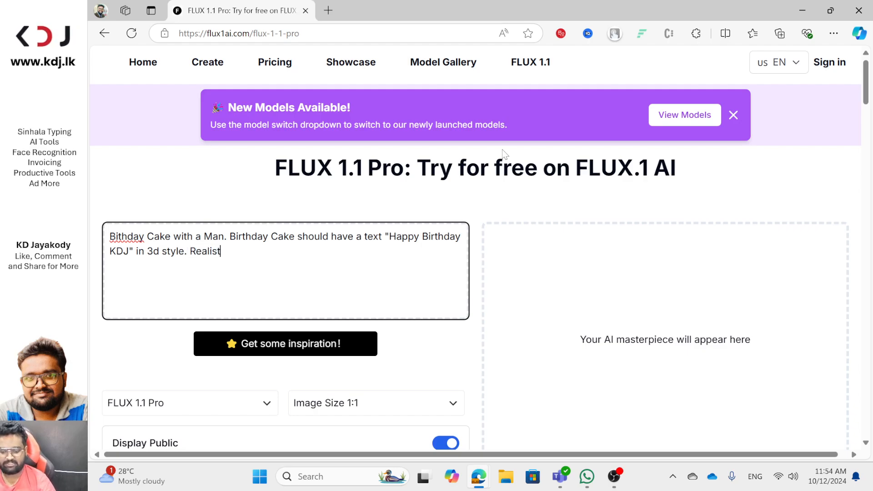
pyautogui.write('P')
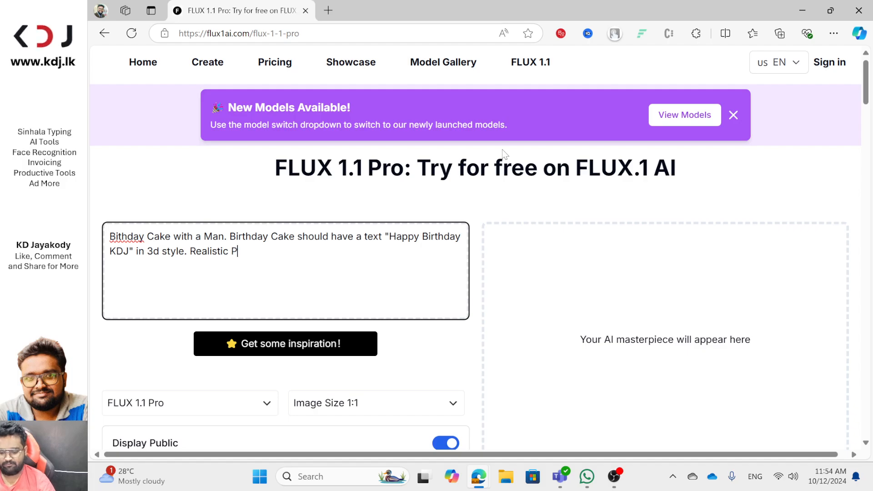
pyautogui.write('hoto')
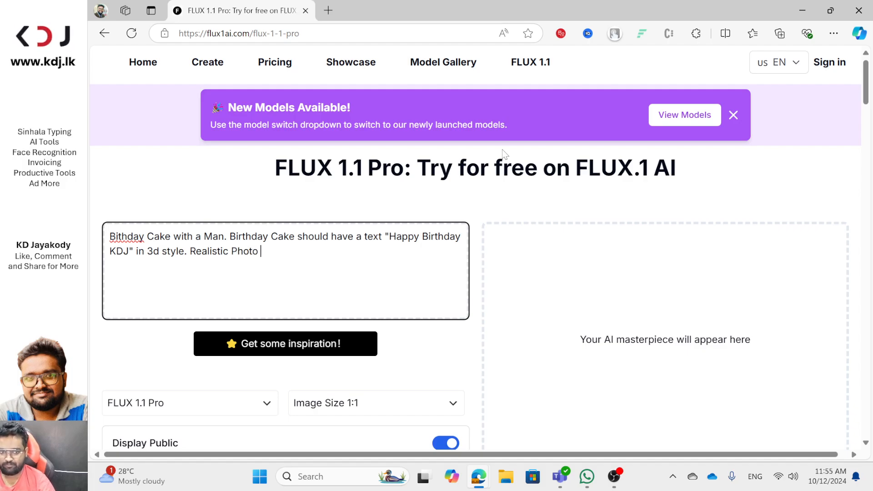
pyautogui.write('would be better wit')
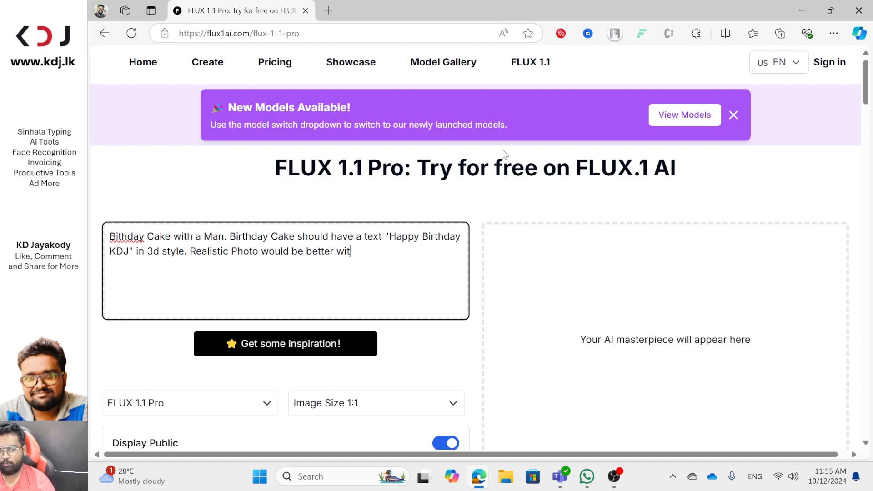
pyautogui.write('h familily members.')
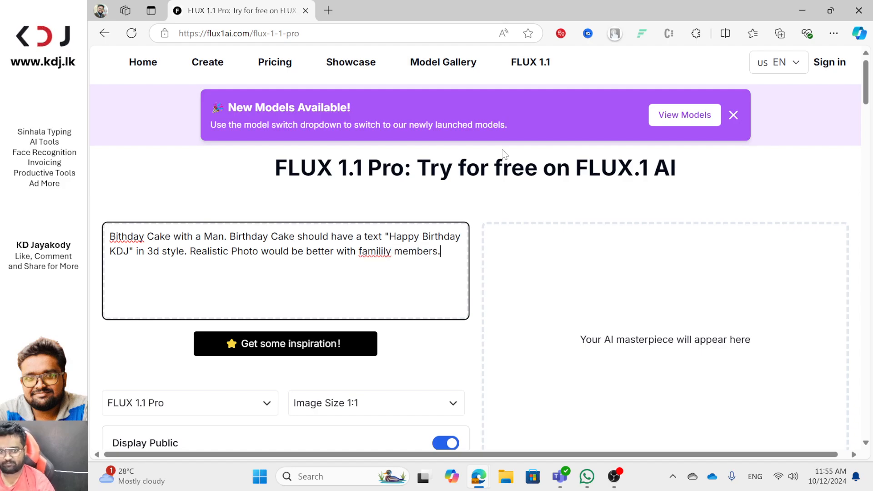
# Step: Fix the misspelled 'family' in the prompt and set the image size to 16:9
pyautogui.rightClick(375, 251)
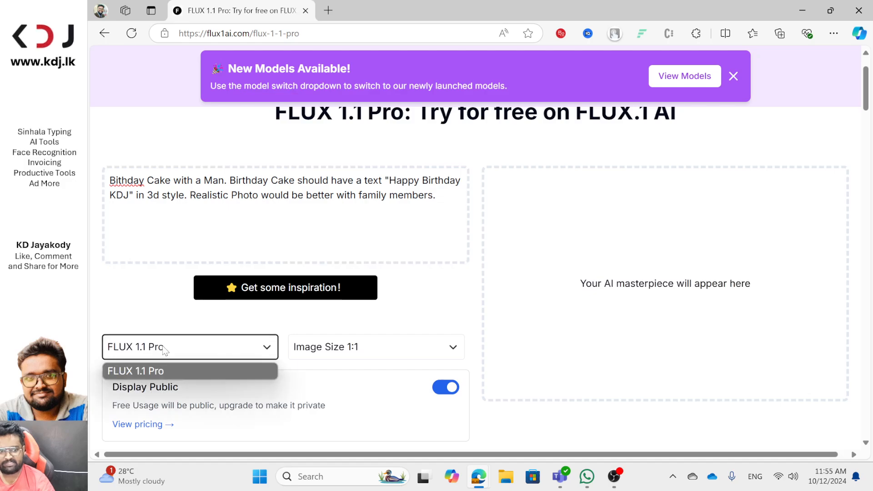
pyautogui.moveTo(358, 353)
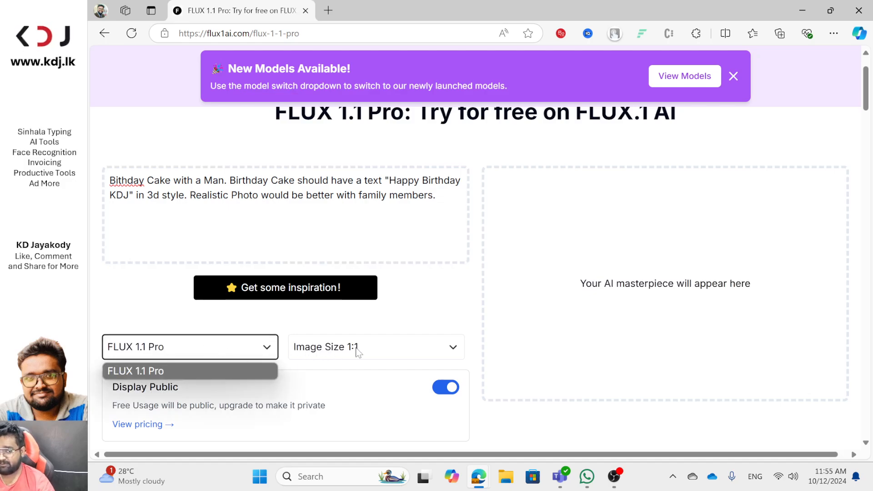
pyautogui.click(375, 347)
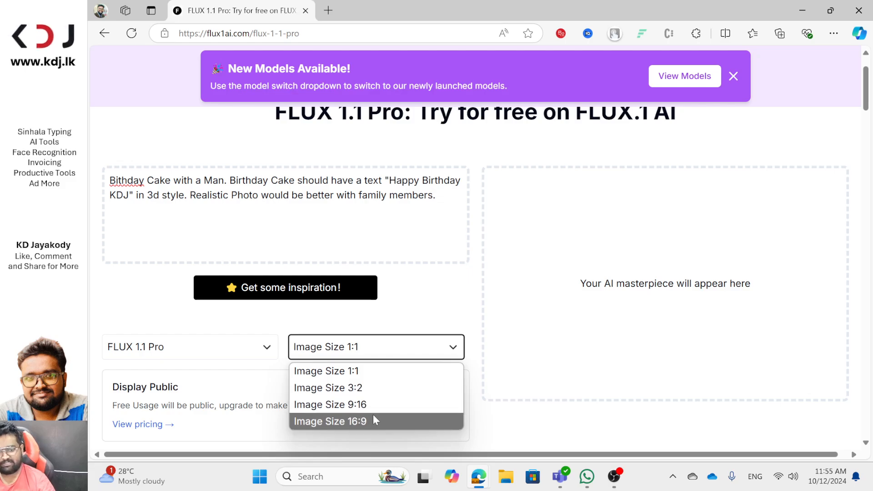
pyautogui.moveTo(330, 403)
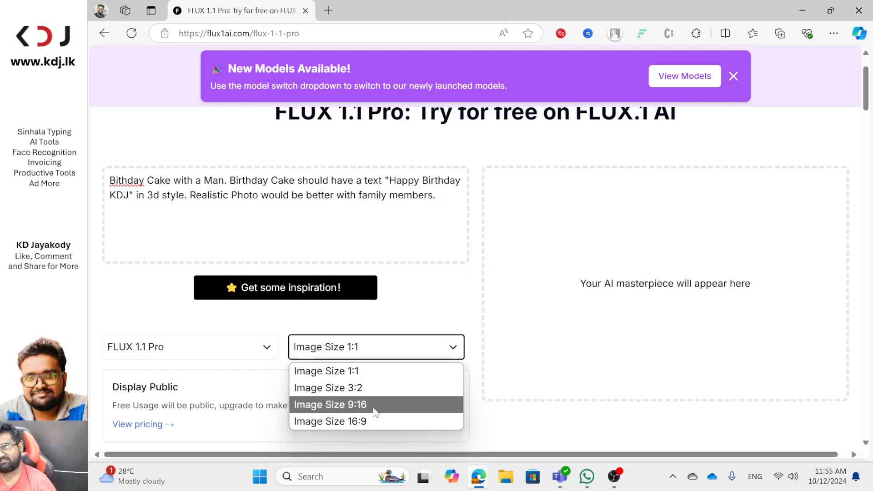
pyautogui.moveTo(381, 407)
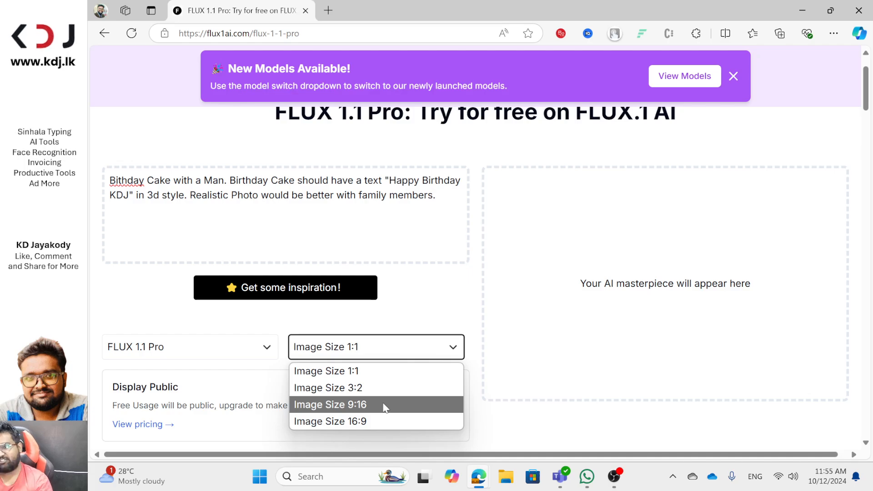
pyautogui.click(330, 421)
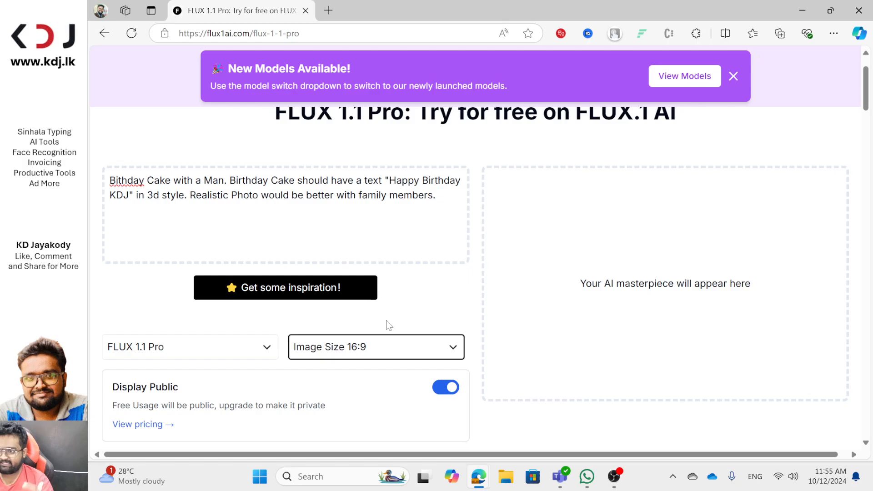
pyautogui.scroll(-3)
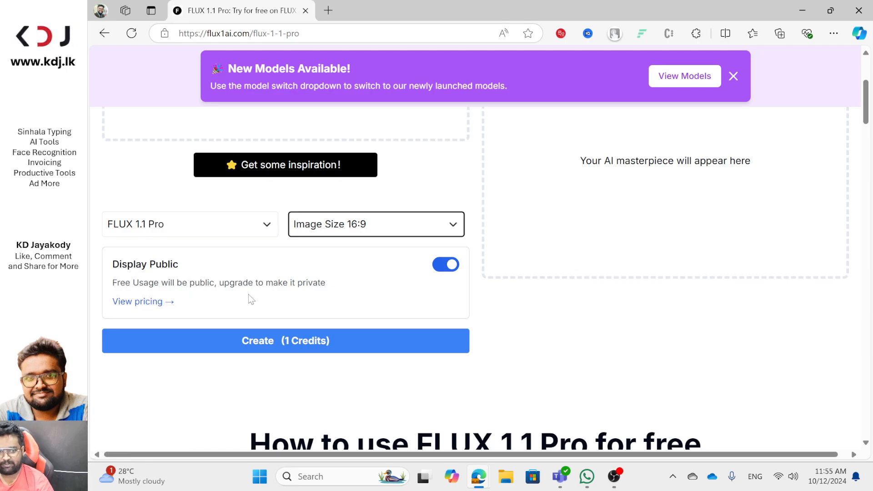
pyautogui.moveTo(326, 341)
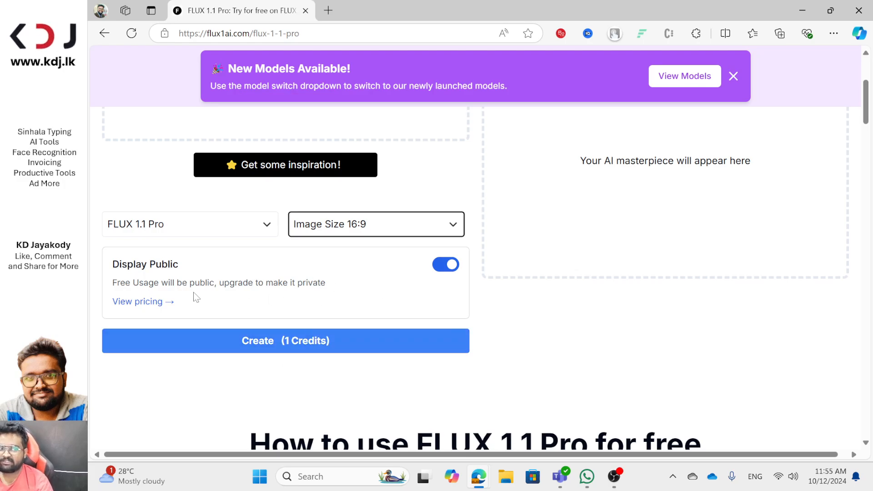
# Step: View the pricing plans and switch the display to monthly billing
pyautogui.click(137, 301)
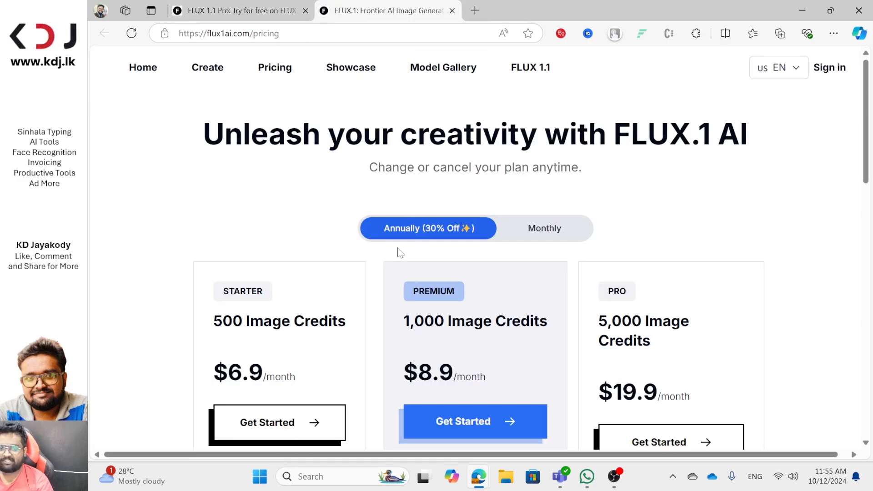
pyautogui.scroll(-3)
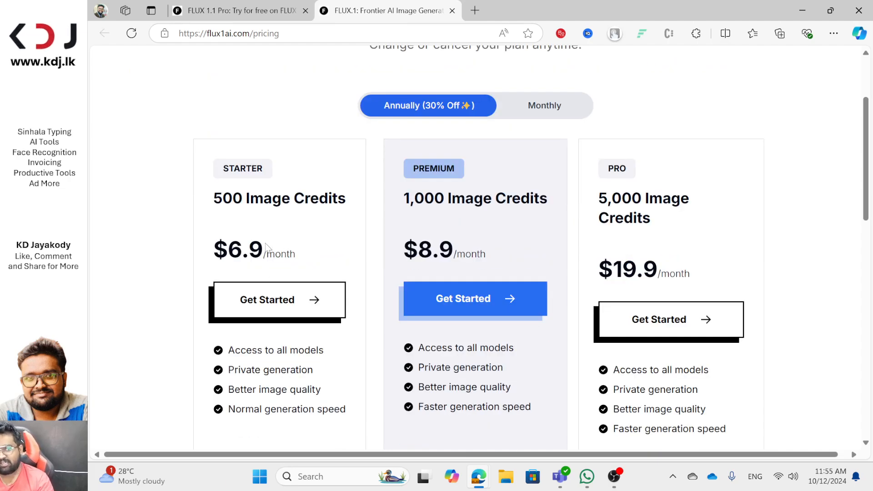
pyautogui.moveTo(311, 224)
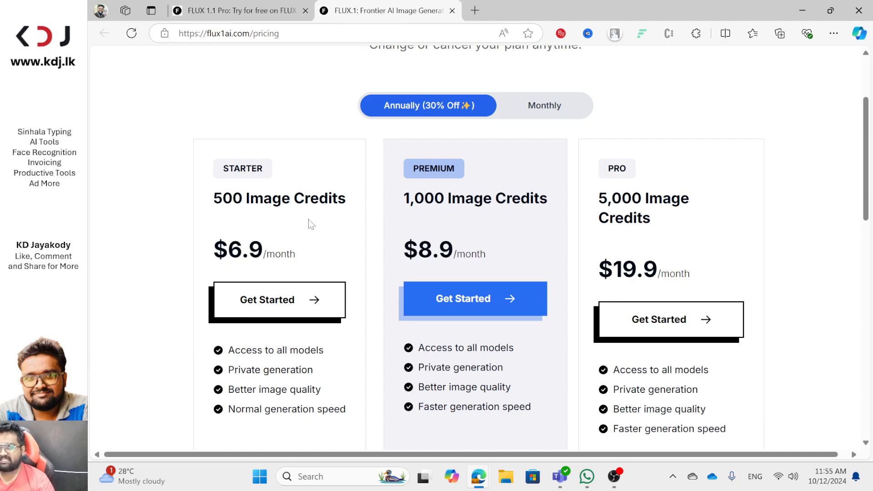
pyautogui.click(544, 105)
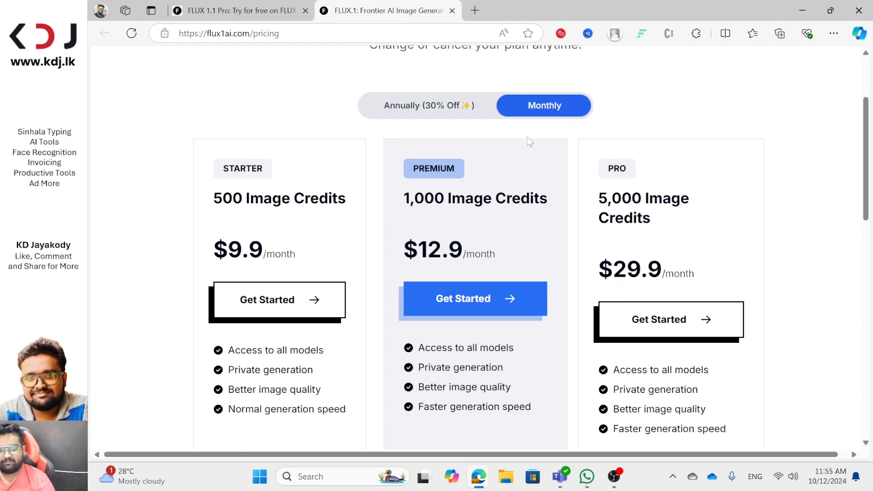
pyautogui.rightClick(254, 249)
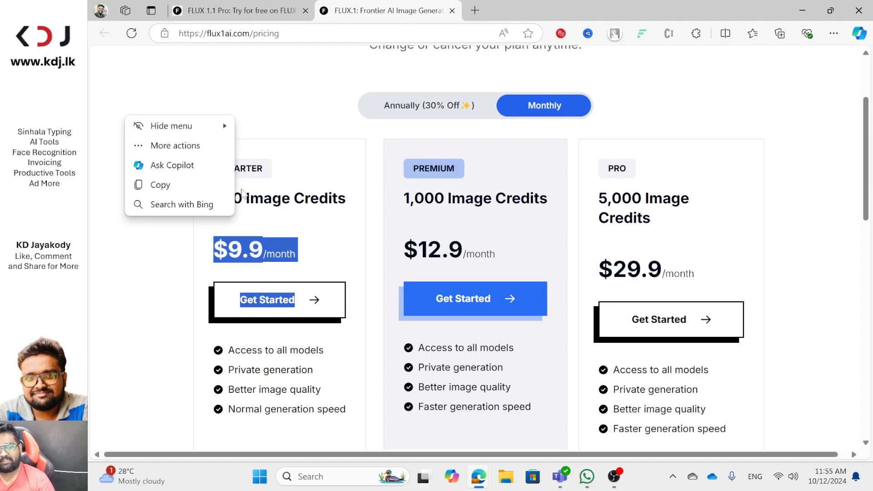
# Step: Start the Starter plan sign-up, close the pricing tab and acknowledge the sign-in notice
pyautogui.click(267, 299)
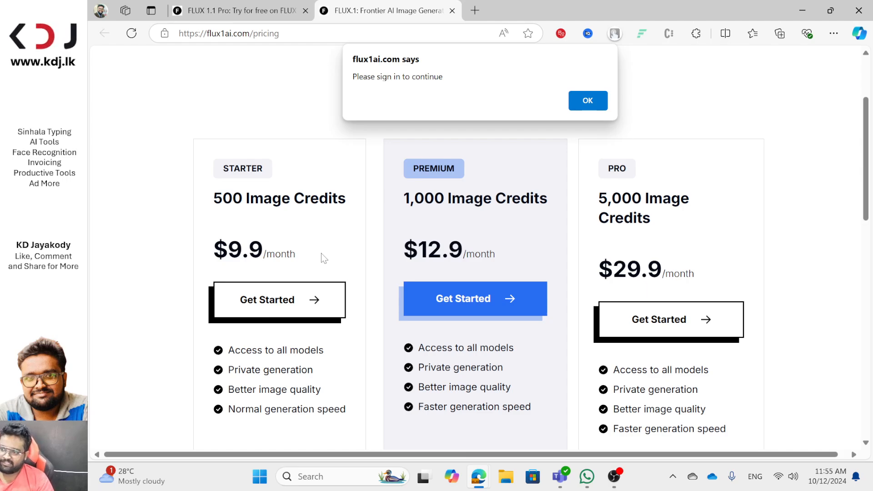
pyautogui.click(587, 100)
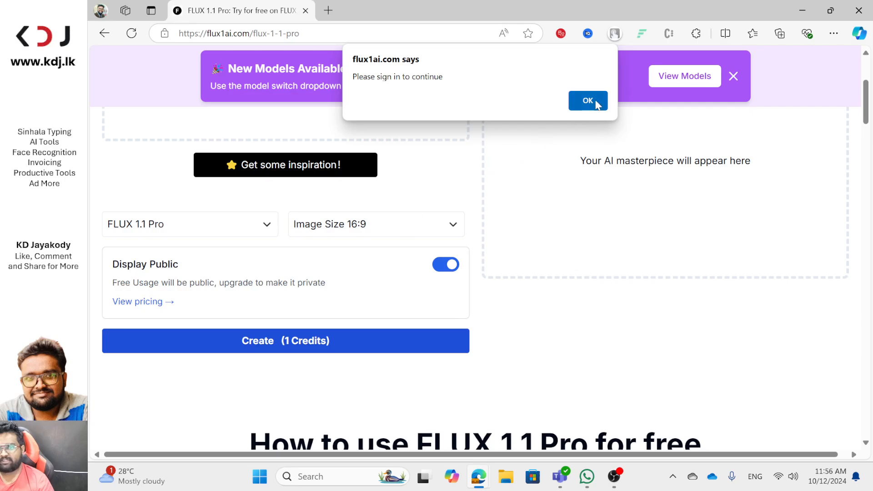
pyautogui.click(587, 101)
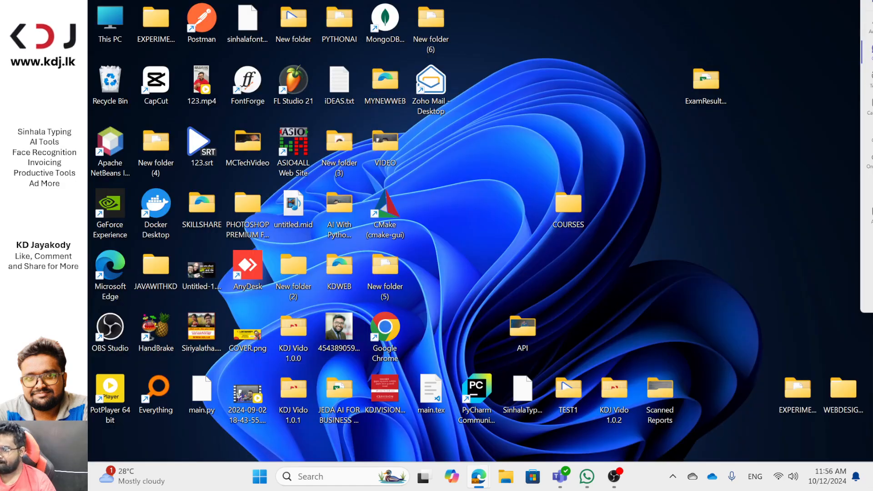
# Step: Bring the signed-in FLUX 1.1 Pro generator page back from the taskbar
pyautogui.click(259, 476)
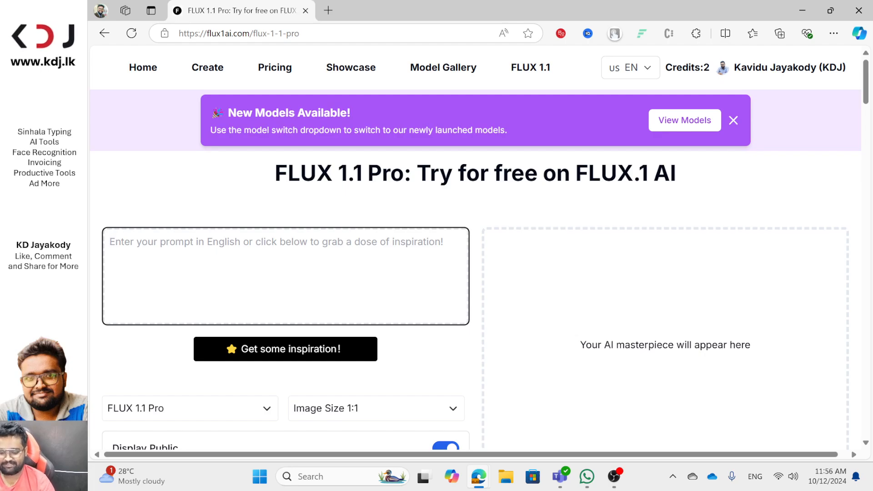
# Step: Write the prompt start: birthday cake with a man and family members, the cake should..
pyautogui.write('bIRT')
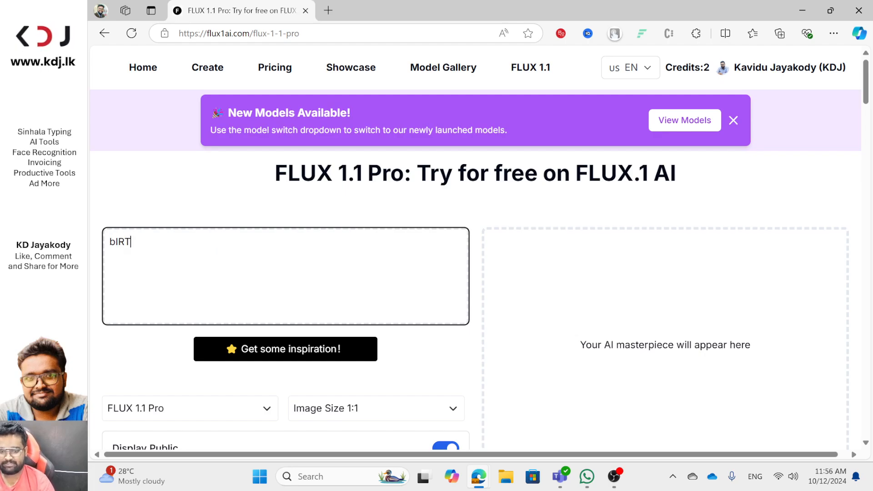
pyautogui.write('Bir')
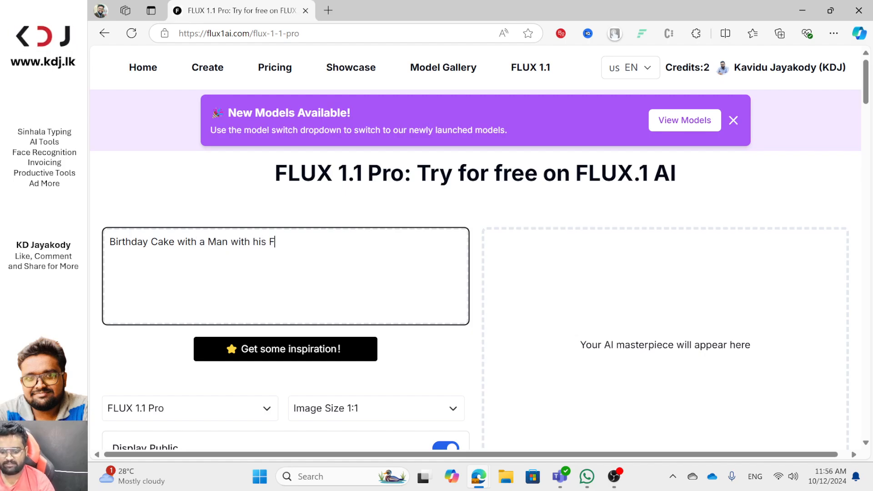
pyautogui.write('amili')
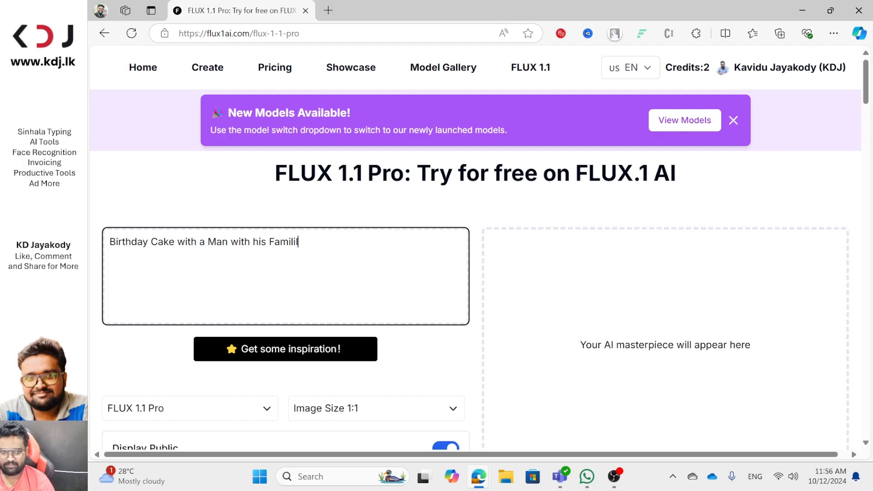
pyautogui.press('Backspace')
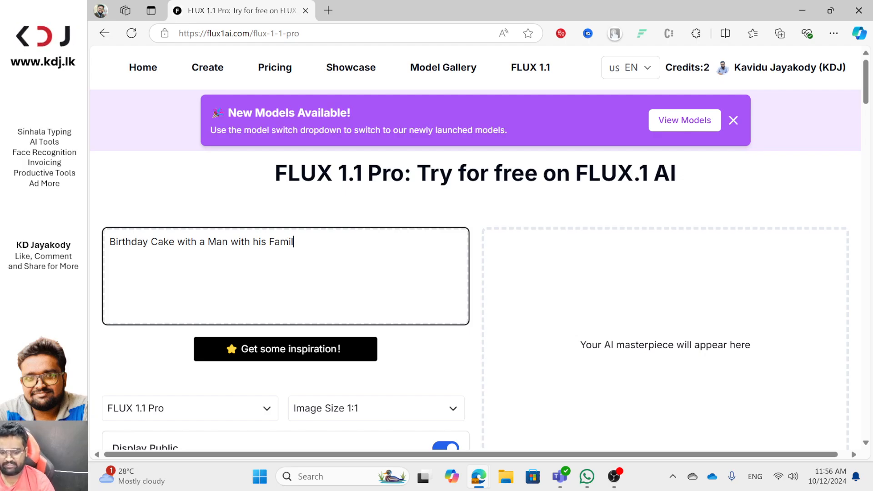
pyautogui.write('y Members.')
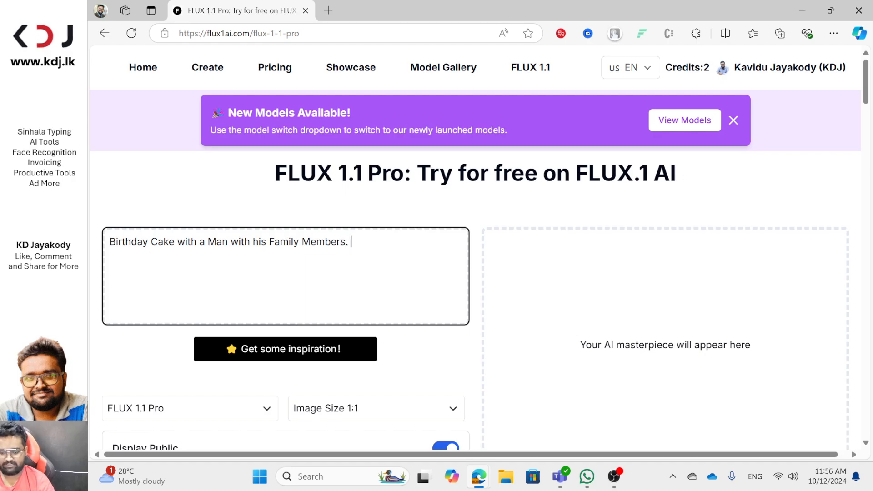
pyautogui.write('The')
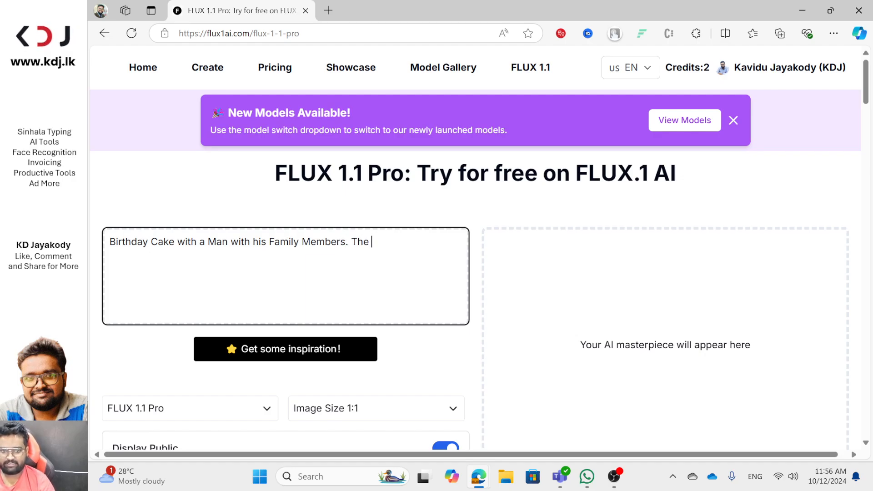
pyautogui.write('cake shol')
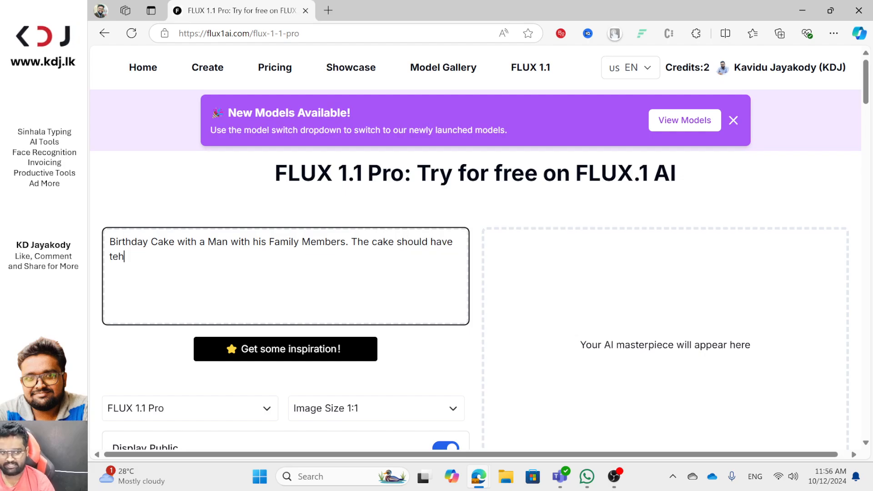
# Step: Finish the prompt: the text "Happy Birthday KDJ" in a 3d format
pyautogui.write('the text: H')
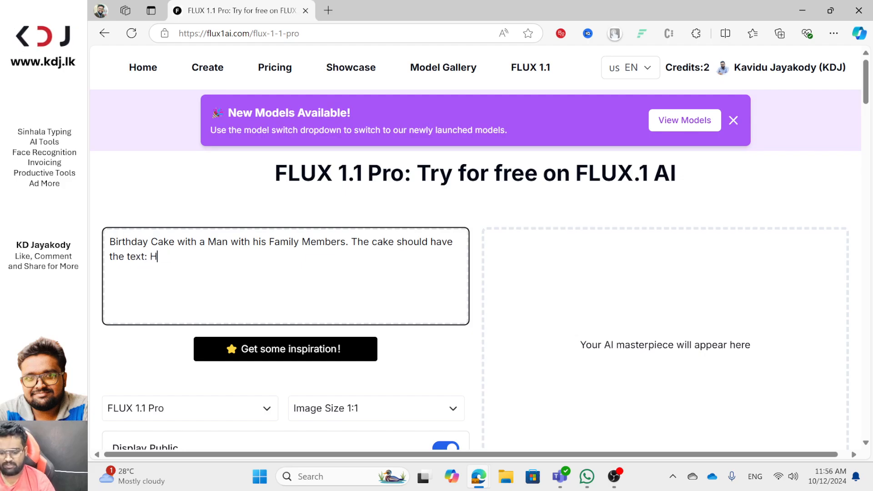
pyautogui.write('appy Birt')
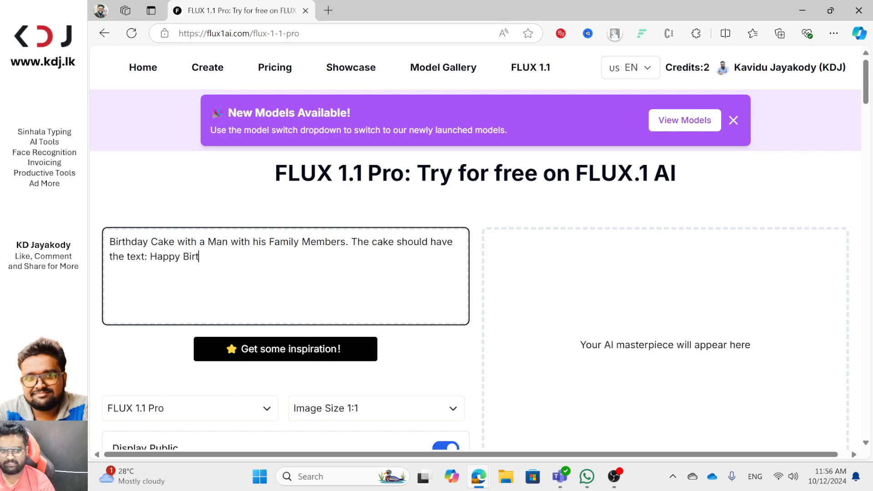
pyautogui.write('hday KDJ')
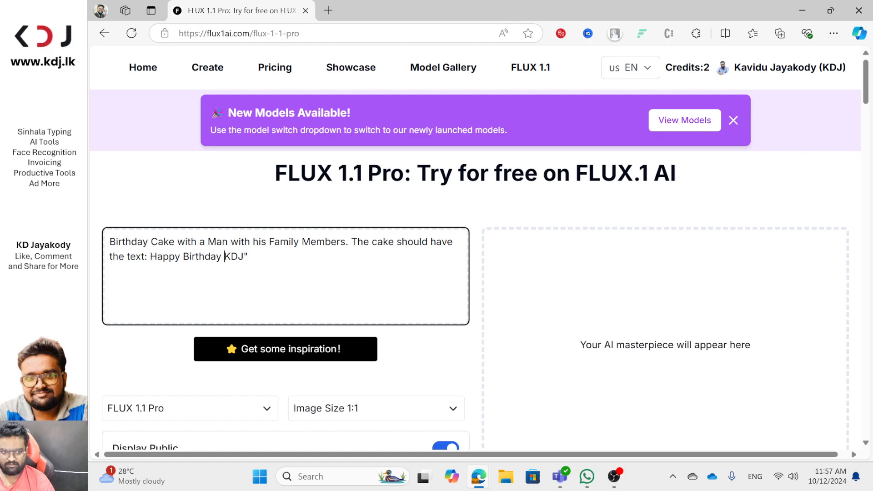
pyautogui.write('"')
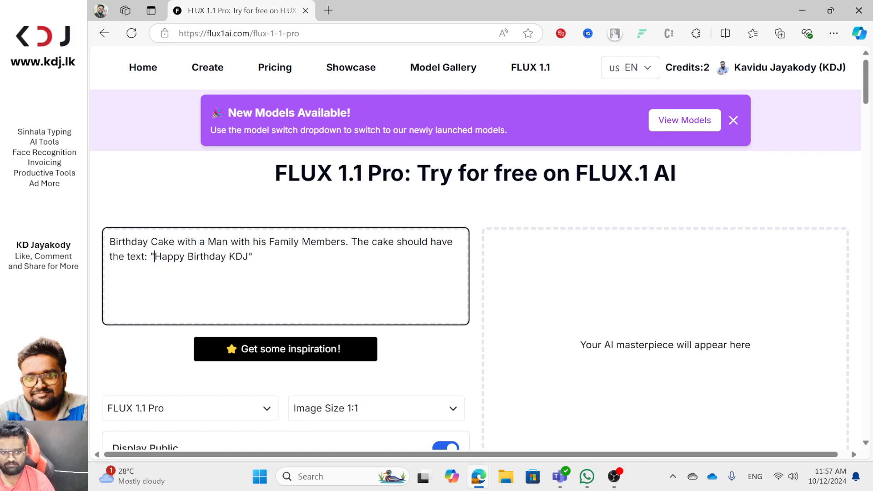
pyautogui.write('in')
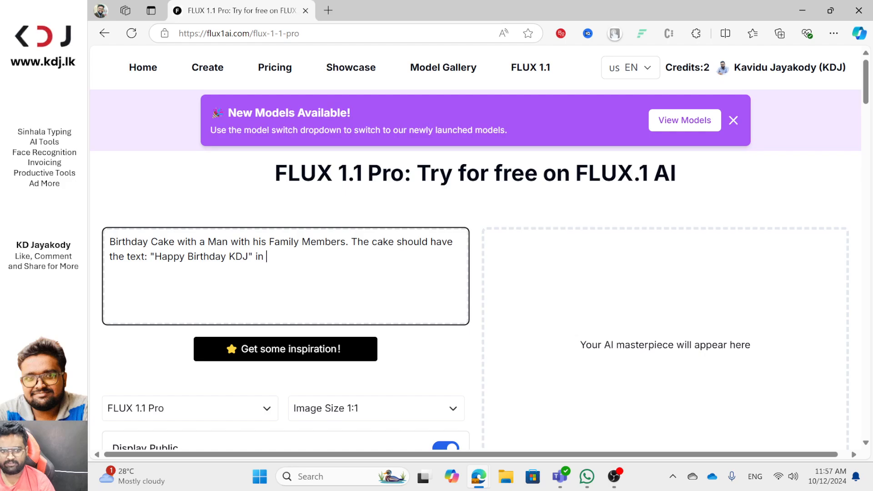
pyautogui.write('a 3d format.')
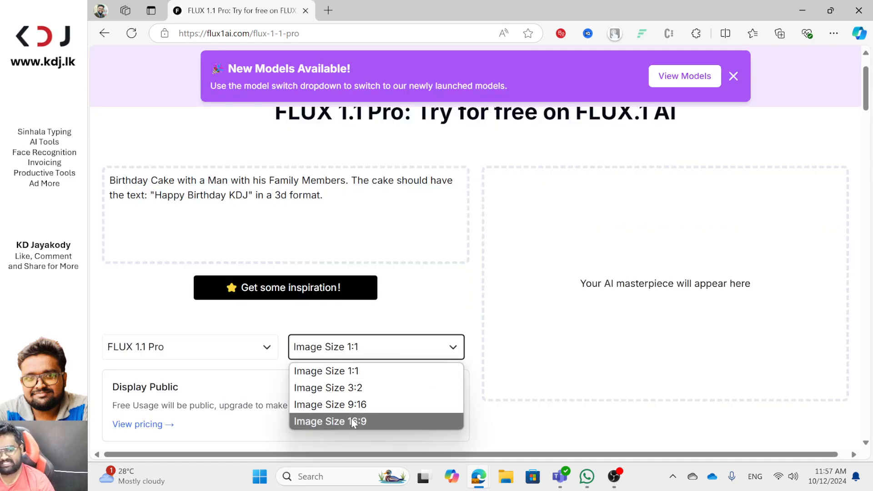
# Step: Generate the 16:9 birthday cake image, then head to google.com in a new tab
pyautogui.click(329, 422)
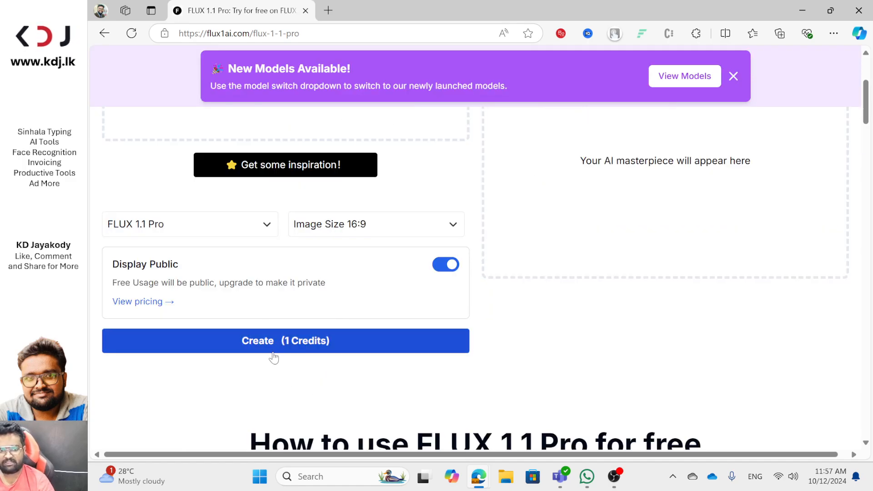
pyautogui.click(285, 340)
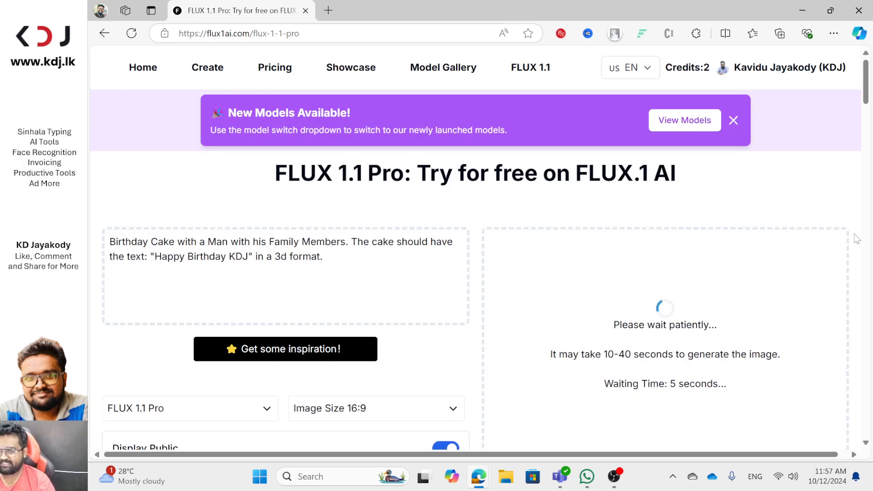
pyautogui.scroll(-3)
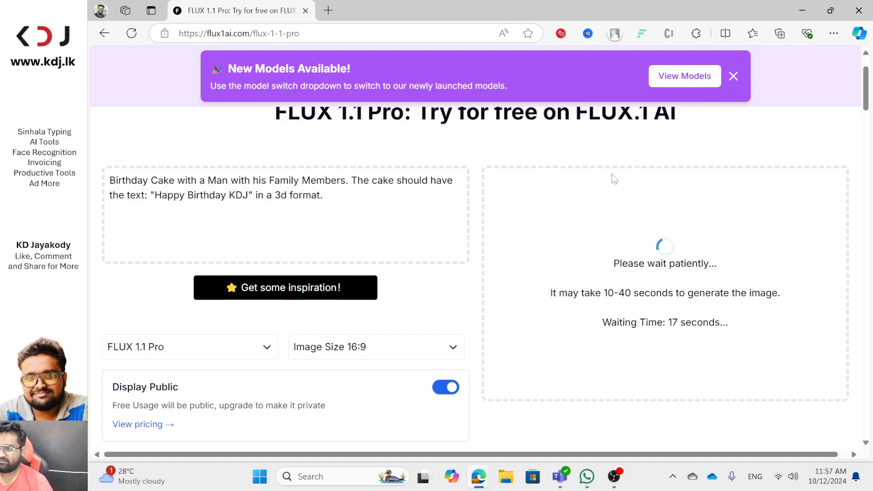
pyautogui.write('google.com')
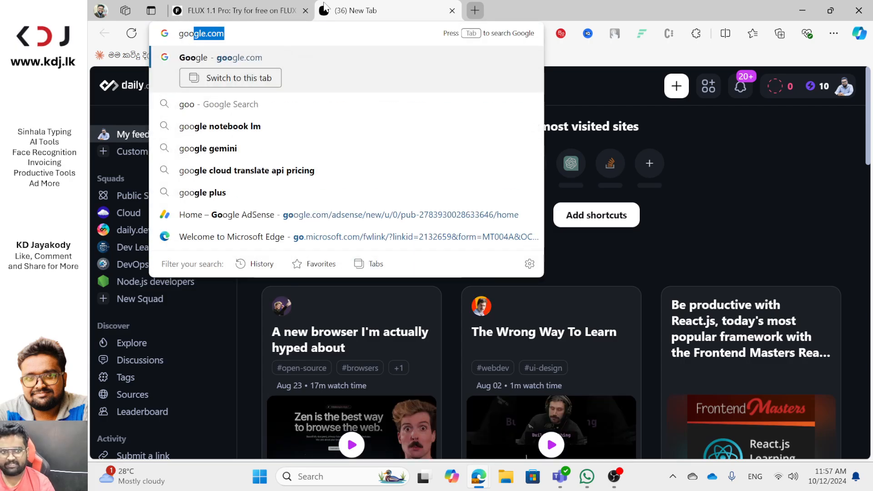
# Step: Search Google for 'huggingface flux' and view the black-forest-labs/FLUX.1-dev model page
pyautogui.write('huggignfaceflux')
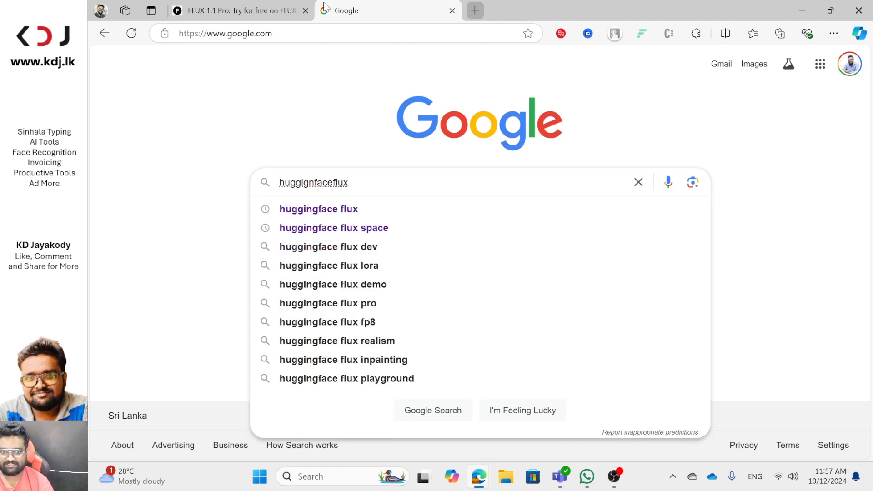
pyautogui.click(318, 209)
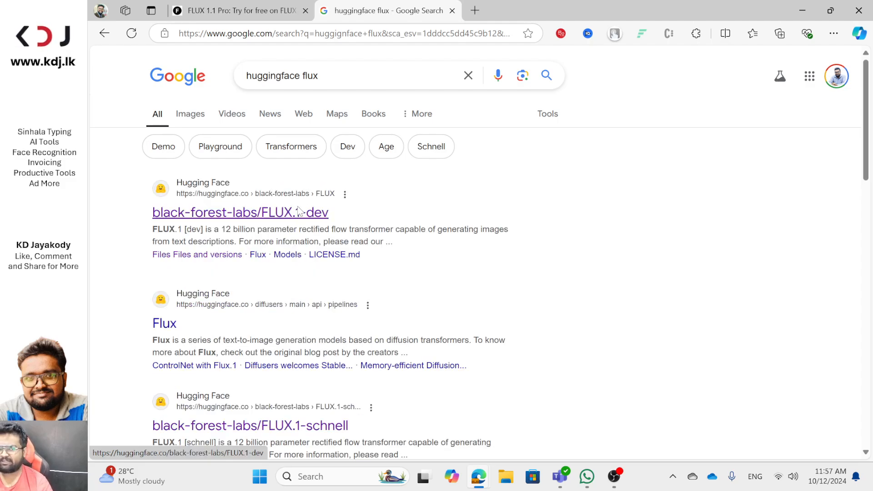
pyautogui.click(240, 212)
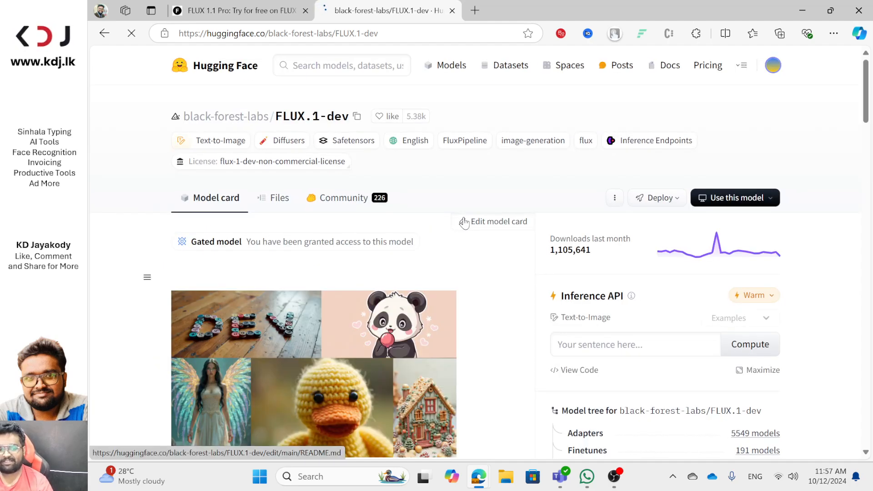
pyautogui.scroll(-3)
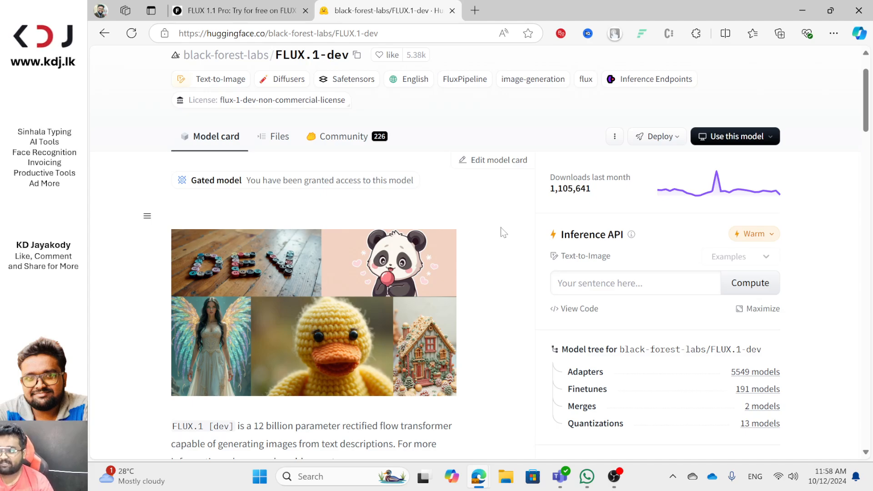
pyautogui.moveTo(612, 234)
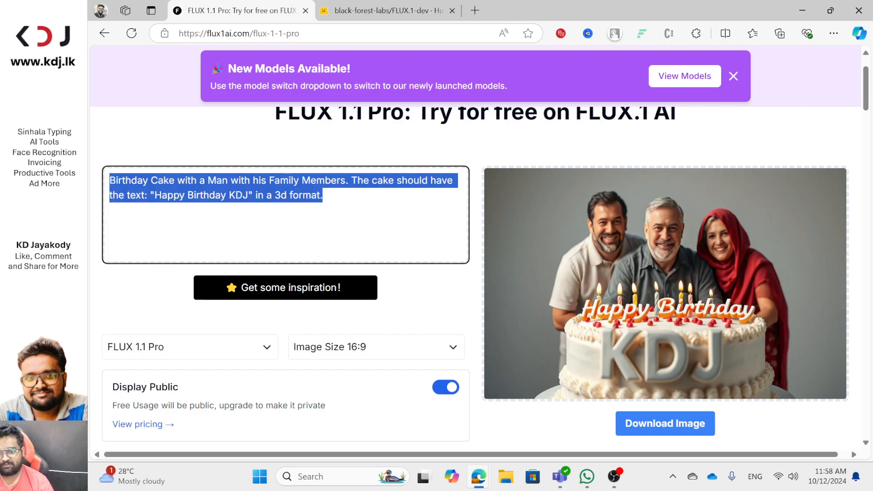
# Step: Return to the FLUX.1 AI tab and download the generated Happy Birthday KDJ cake image
pyautogui.click(388, 11)
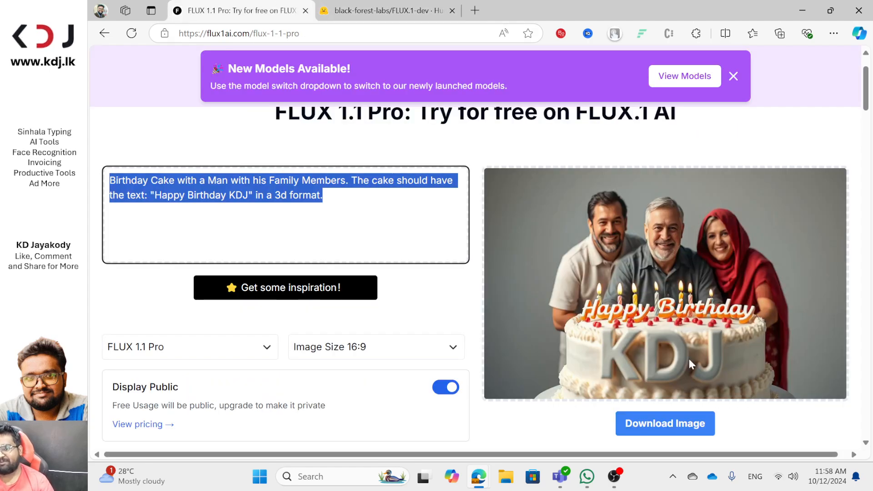
pyautogui.moveTo(634, 305)
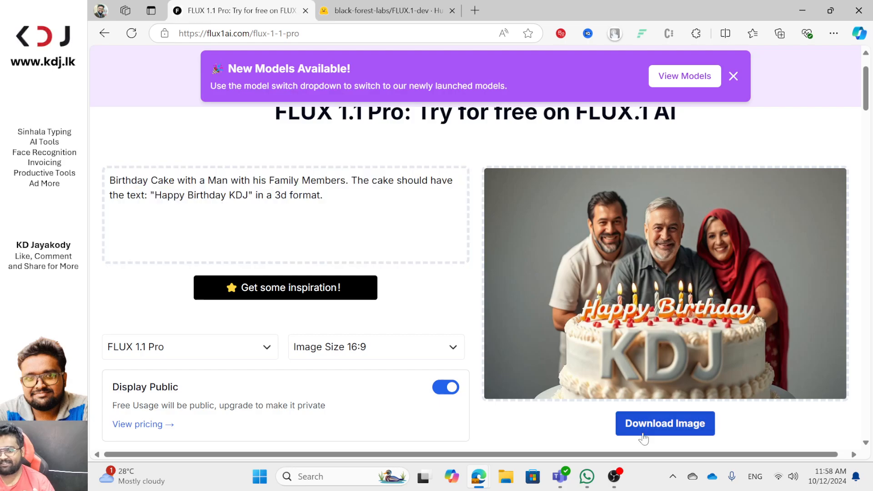
pyautogui.click(664, 422)
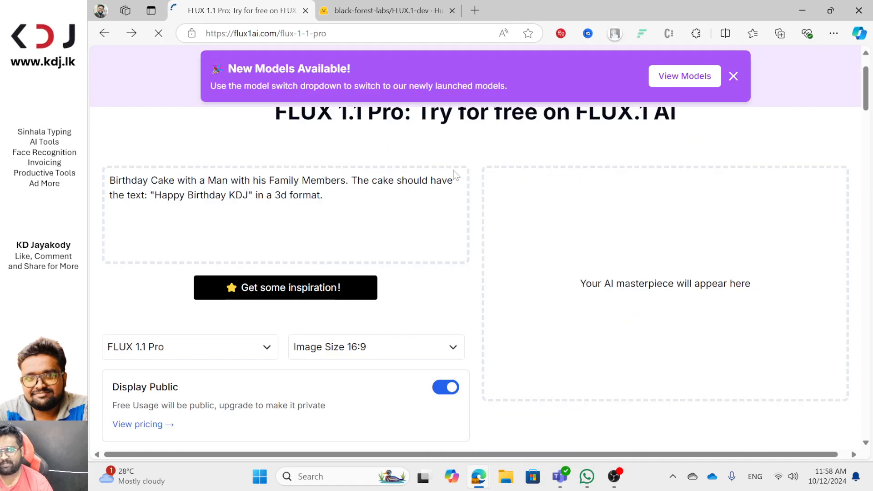
# Step: Check the account options and the Showcase gallery, then return to the FLUX.1 AI home page
pyautogui.click(733, 77)
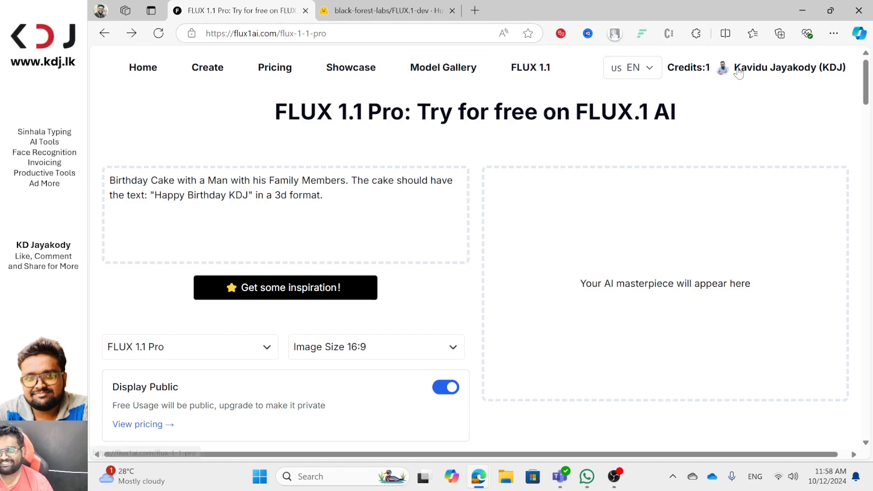
pyautogui.click(789, 68)
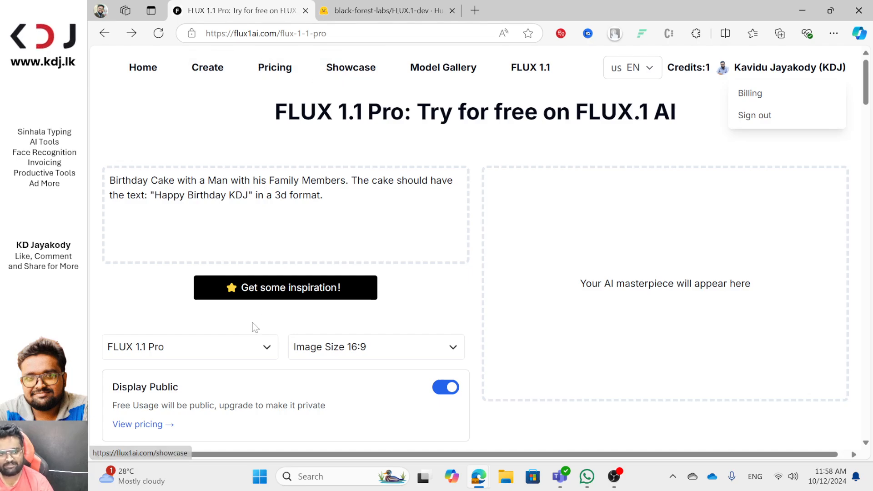
pyautogui.click(350, 68)
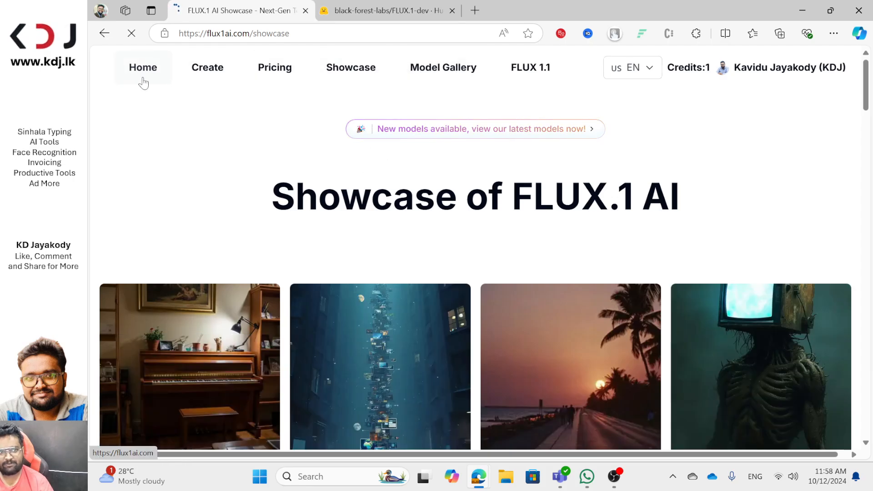
pyautogui.click(388, 10)
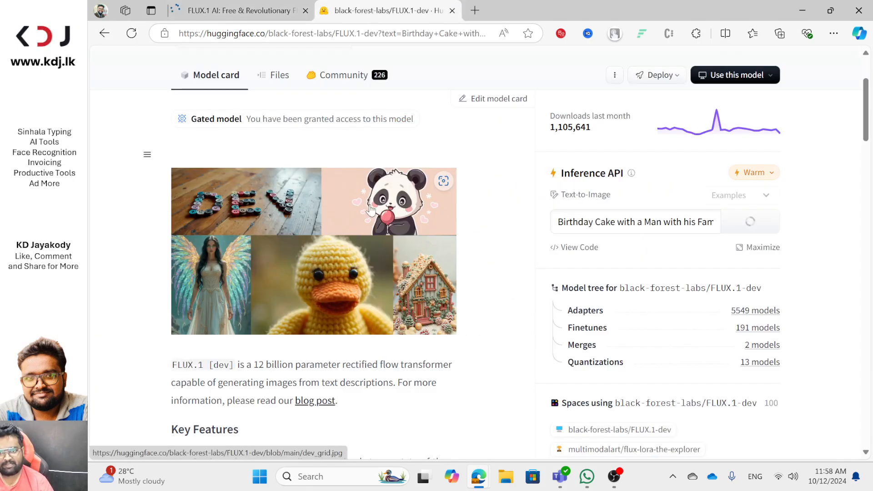
pyautogui.moveTo(723, 239)
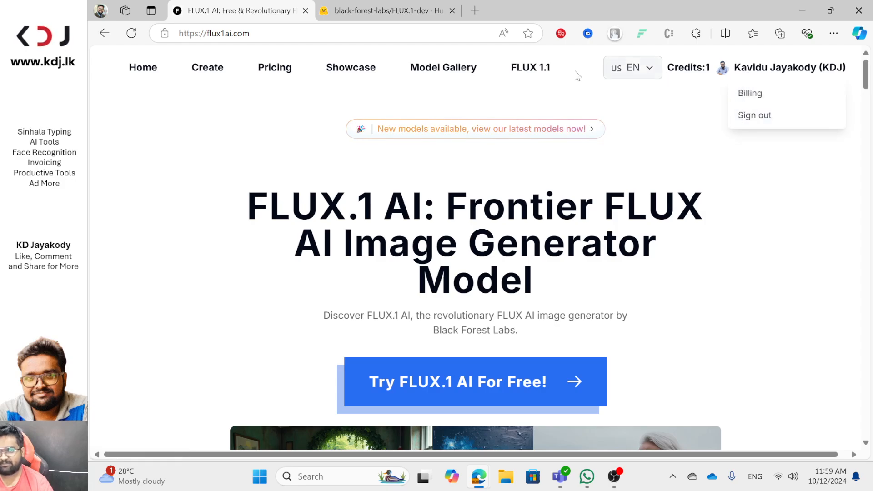
# Step: Look over the FLUX 1.1 Pro generator page
pyautogui.click(529, 68)
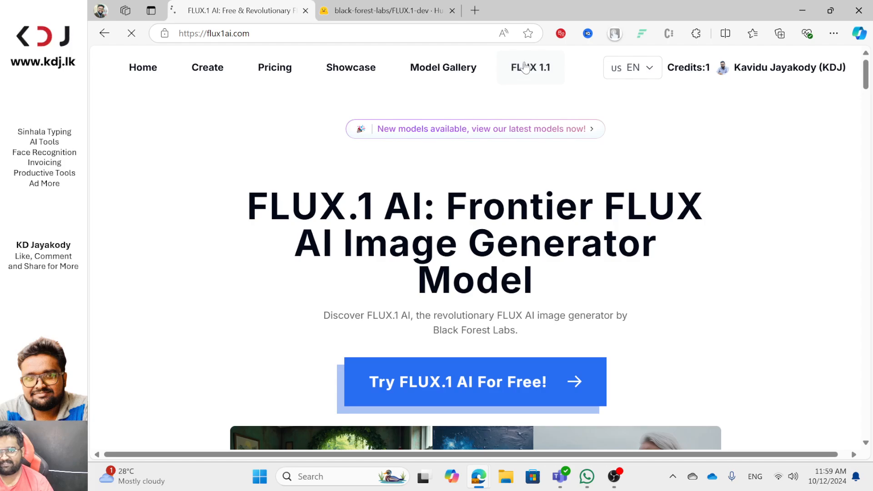
pyautogui.click(530, 67)
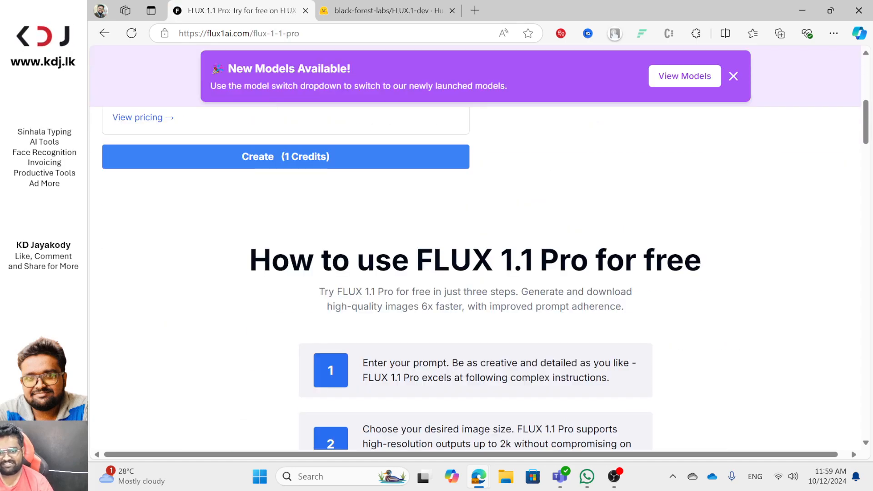
pyautogui.scroll(-3)
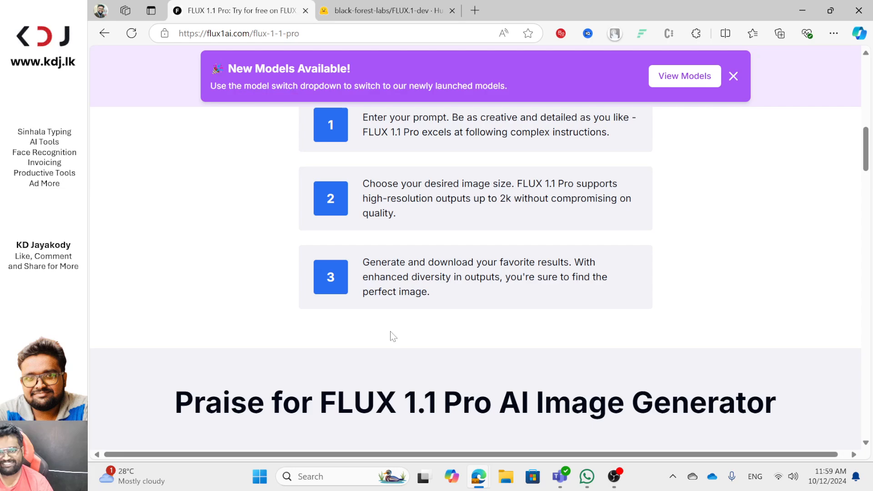
pyautogui.scroll(3)
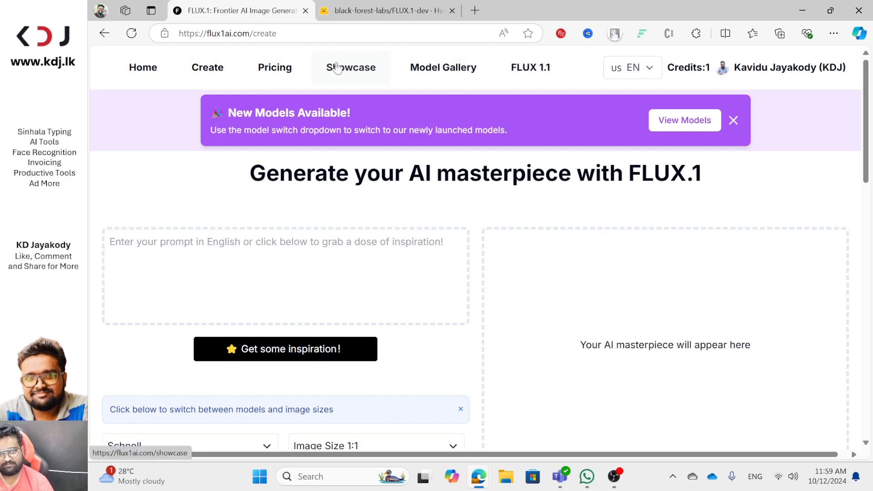
# Step: Show the Model Gallery cards for FLUX.1 Schnell, Dev and Pro
pyautogui.click(351, 67)
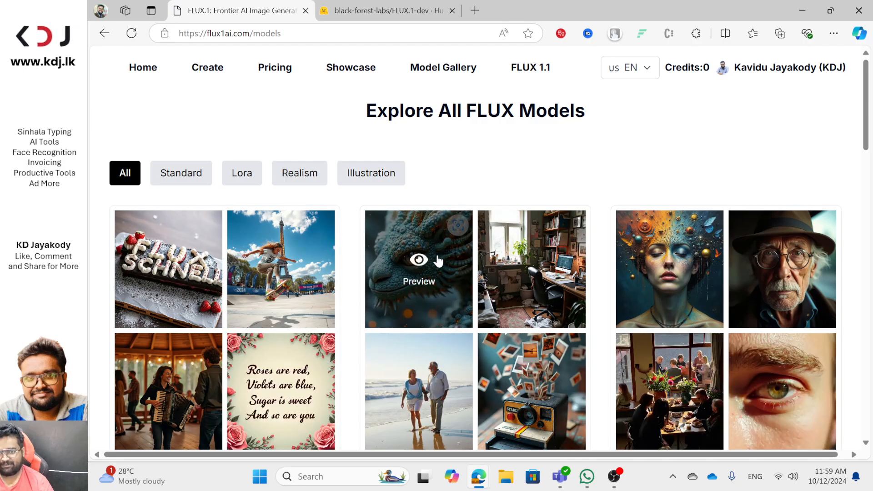
pyautogui.scroll(-3)
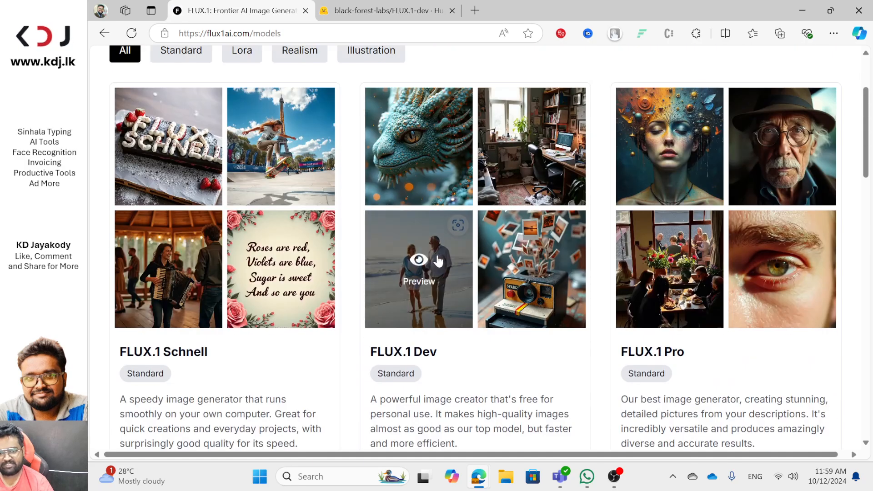
pyautogui.scroll(-3)
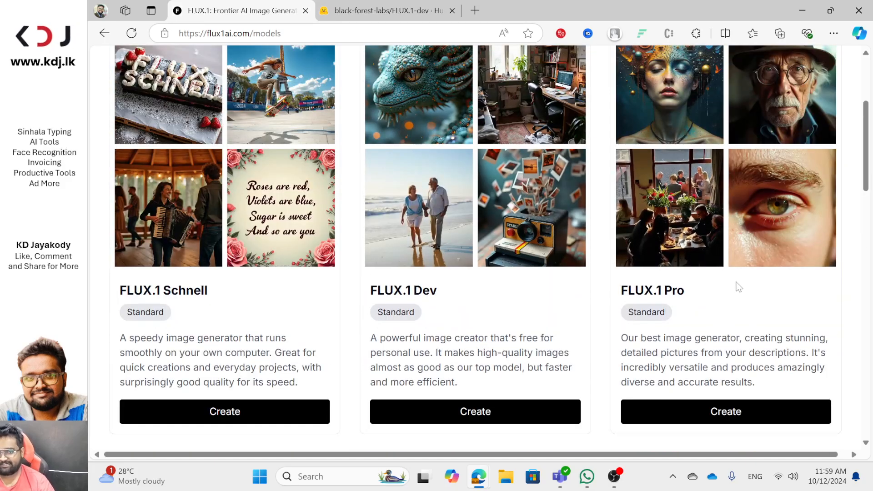
# Step: Save the FLUX.1-dev birthday-cake image to Downloads
pyautogui.click(384, 11)
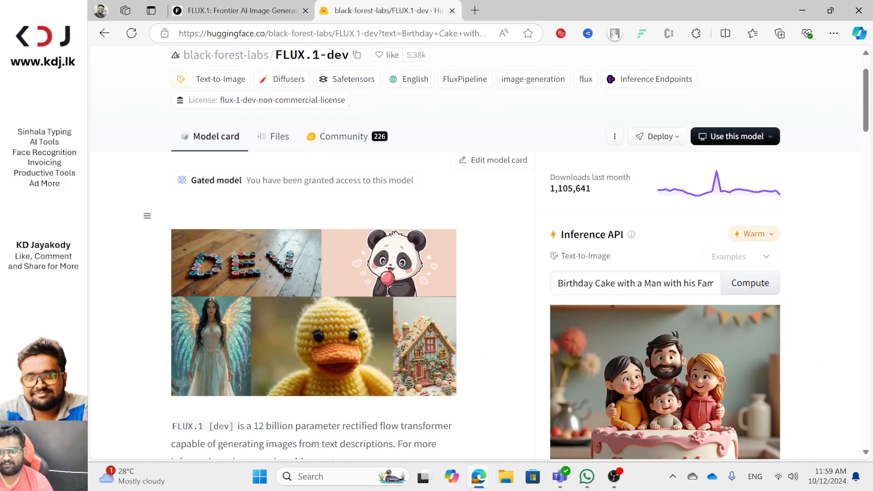
pyautogui.scroll(-3)
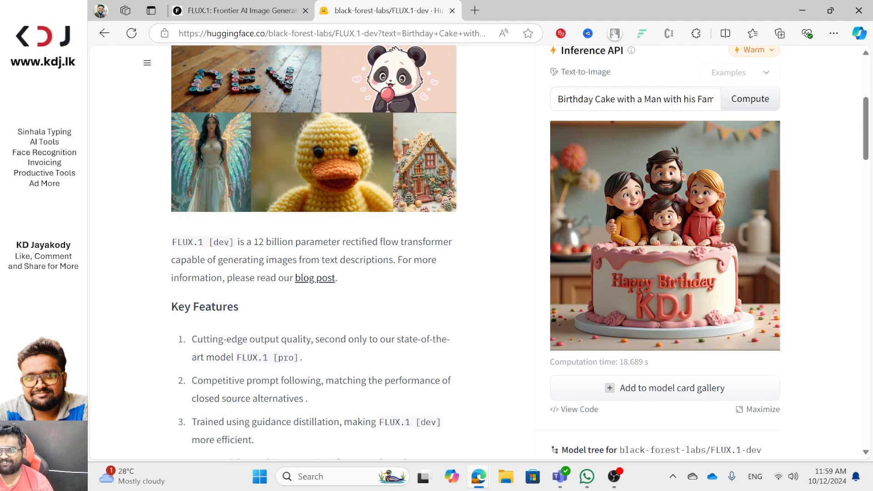
pyautogui.moveTo(708, 233)
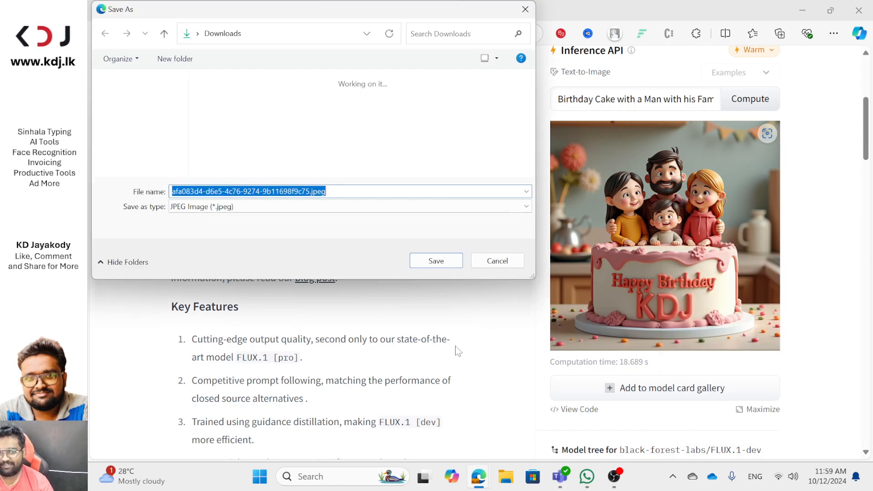
pyautogui.click(435, 261)
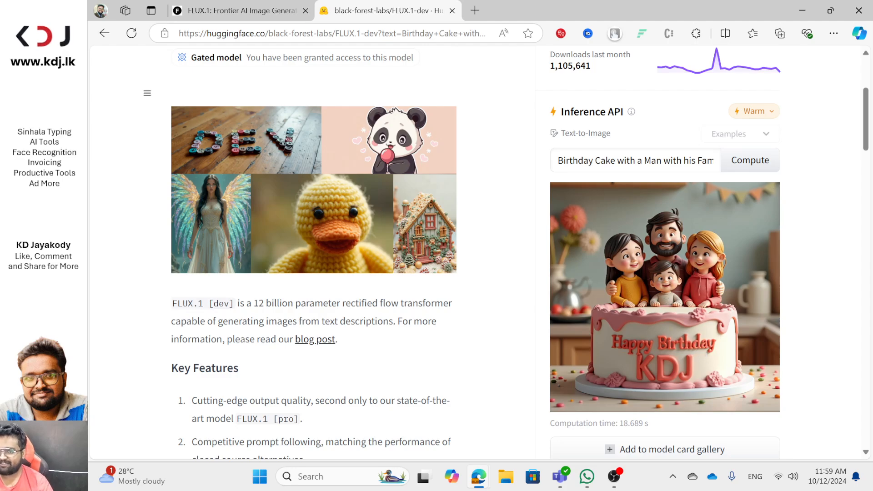
# Step: Prefix the FLUX.1-dev prompt with 'Realistic Photo' and go back to the FLUX.1 AI tab
pyautogui.click(635, 161)
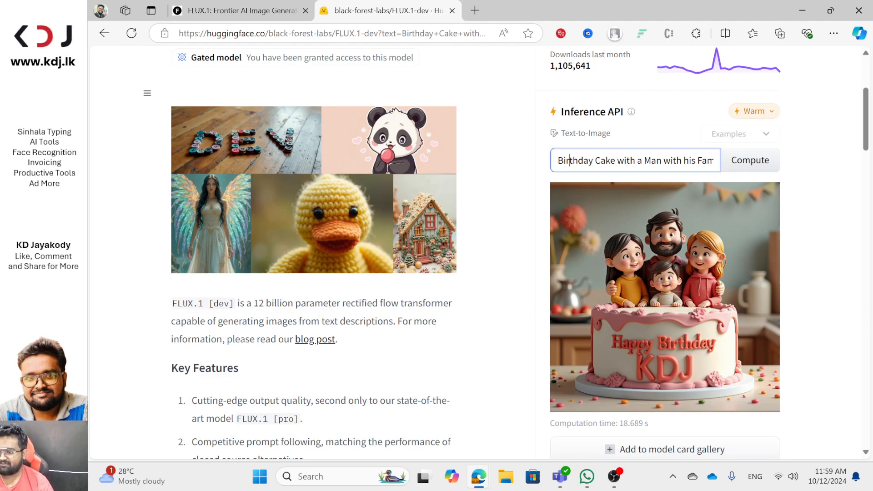
pyautogui.write('Realistic Photo;')
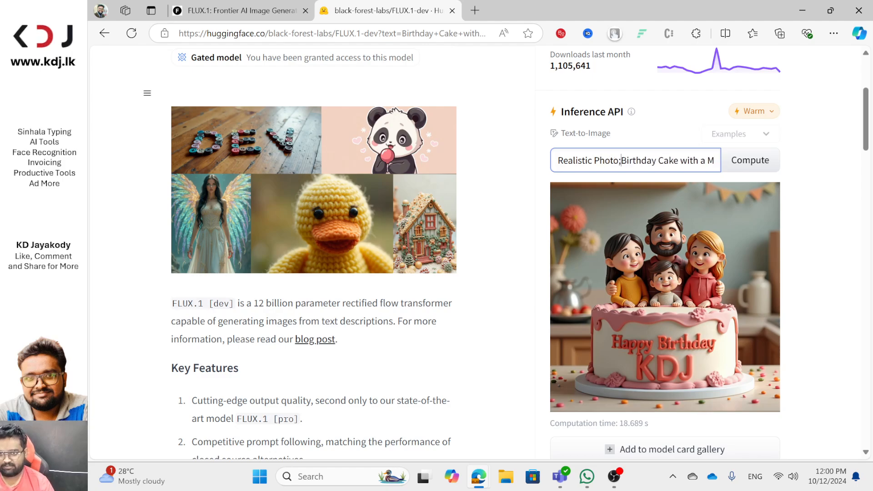
pyautogui.click(750, 160)
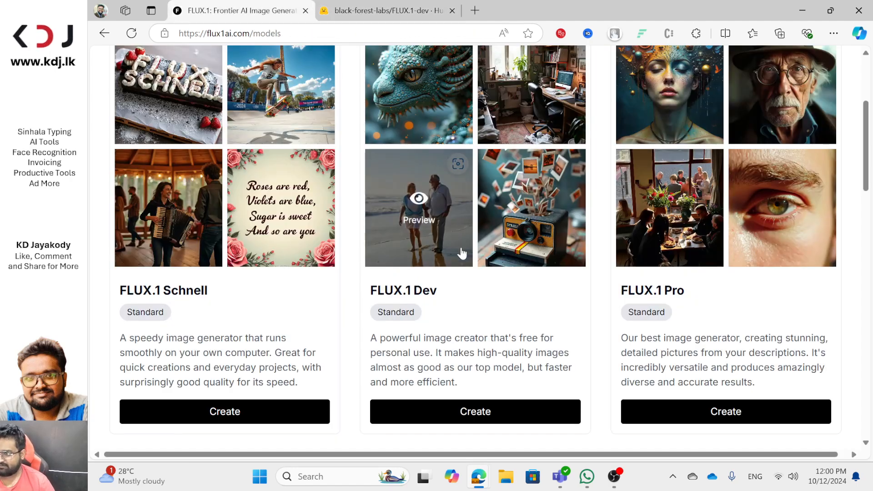
# Step: Enter the realistic birthday-cake family prompt in the Schnell generator
pyautogui.scroll(-3)
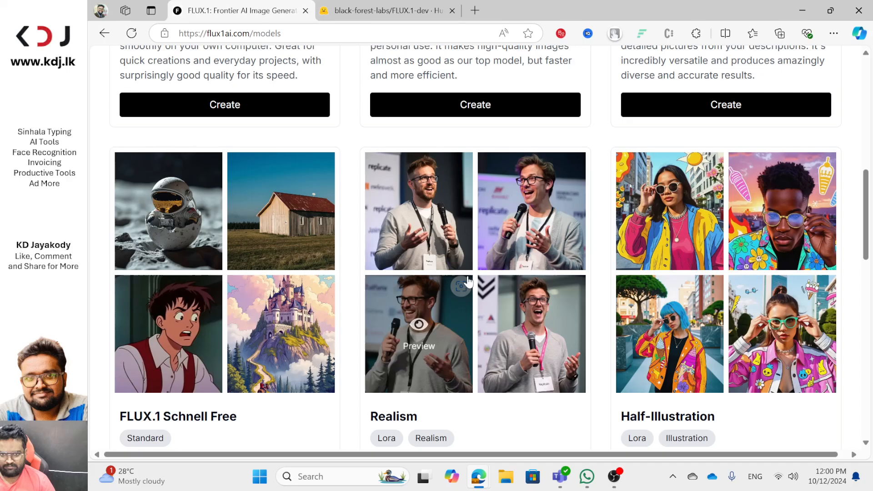
pyautogui.scroll(-3)
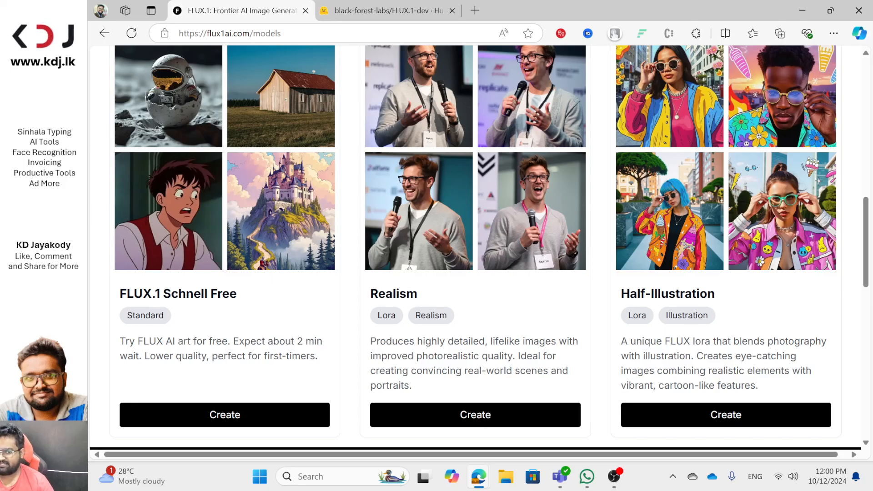
pyautogui.click(224, 414)
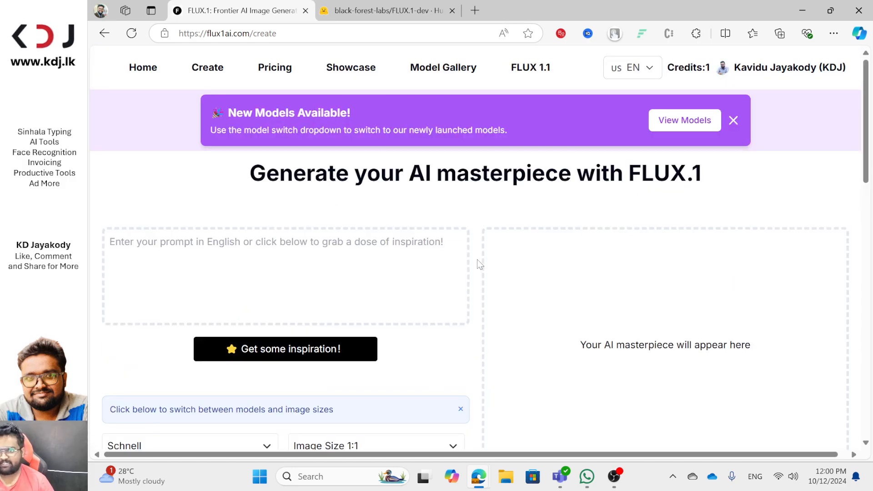
pyautogui.click(285, 276)
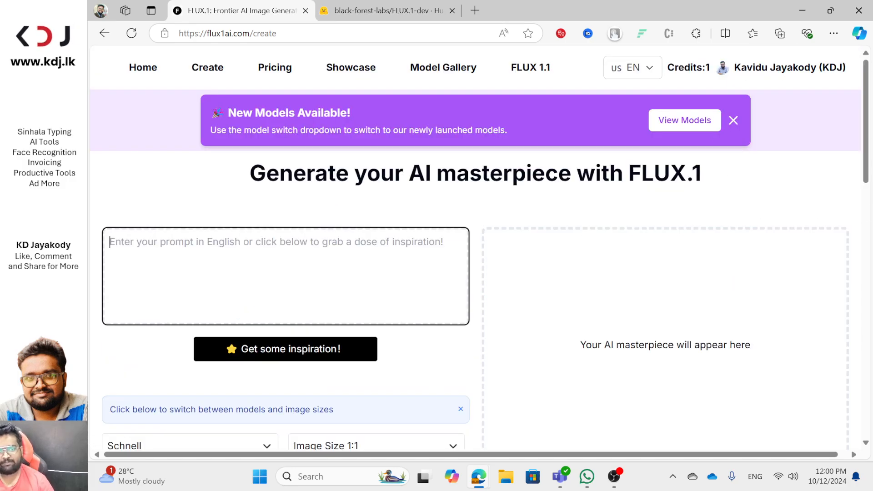
pyautogui.click(386, 10)
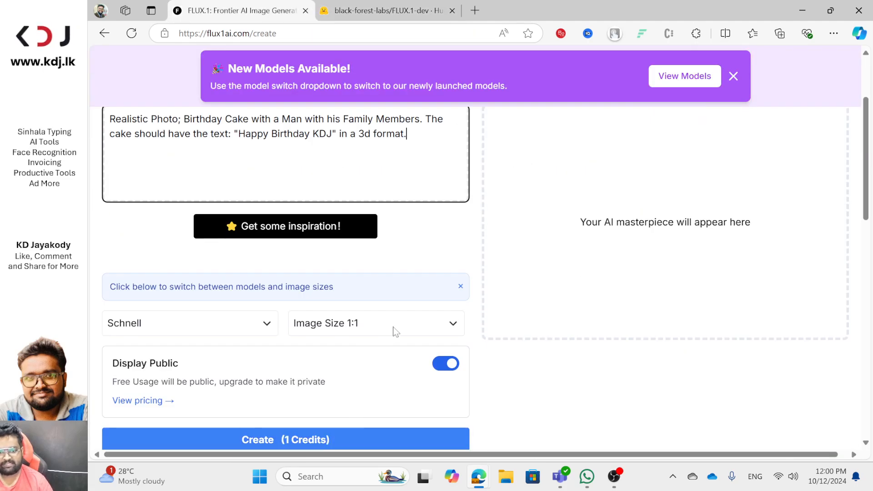
# Step: Generate the image at 16:9 and check progress on the FLUX.1-dev page
pyautogui.click(376, 323)
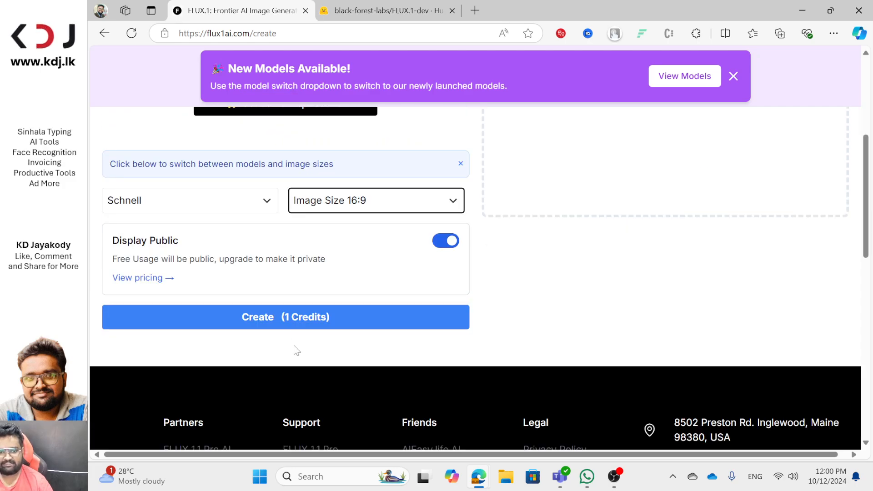
pyautogui.click(285, 316)
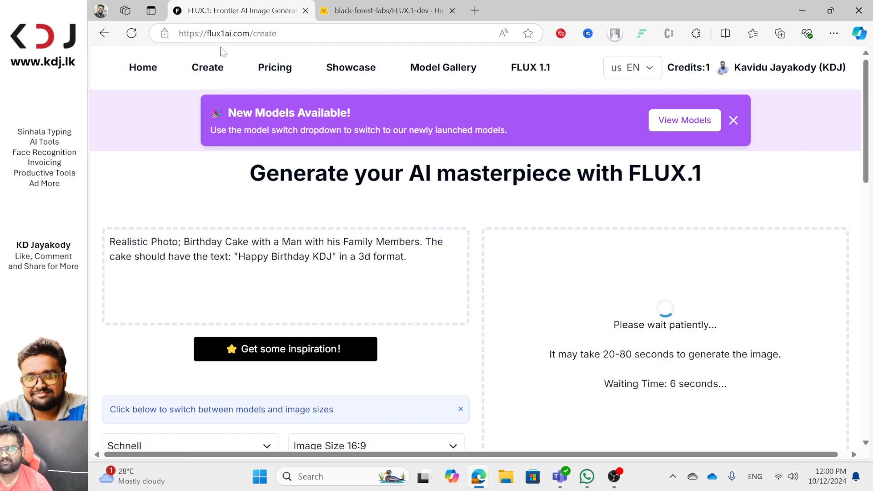
pyautogui.moveTo(425, 111)
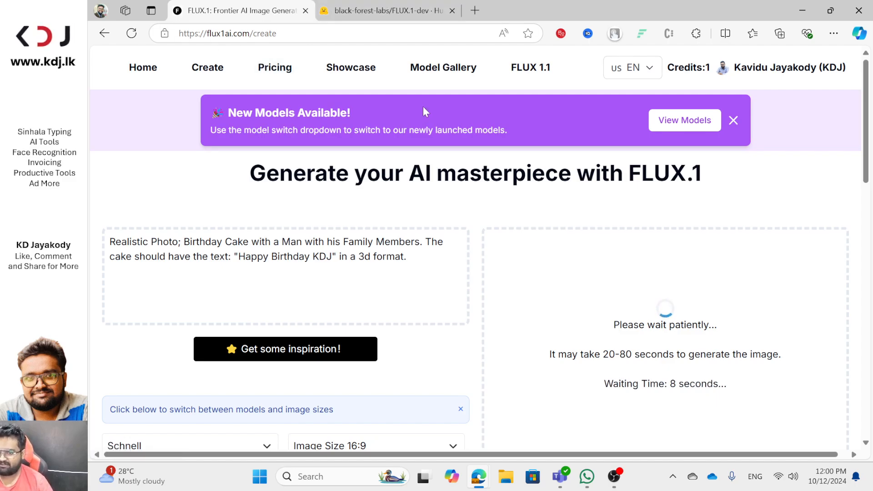
pyautogui.click(386, 11)
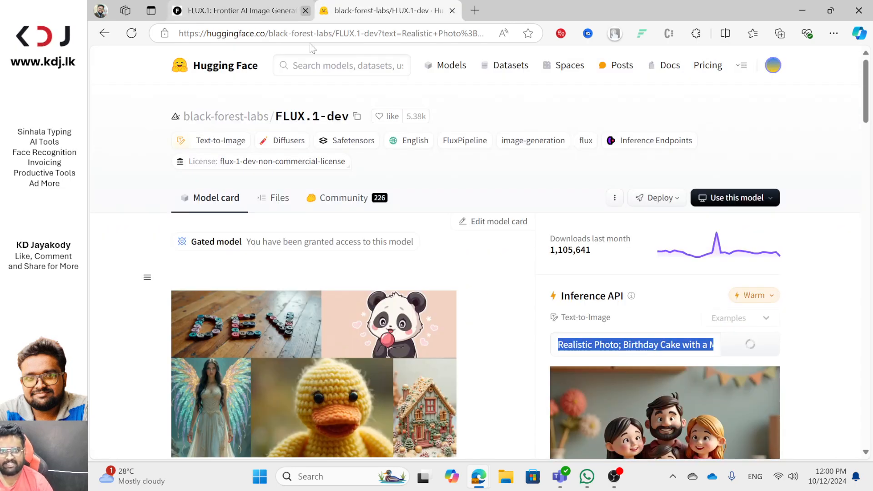
# Step: View the finished Happy Birthday KDJ family photo in FLUX.1 AI
pyautogui.scroll(-3)
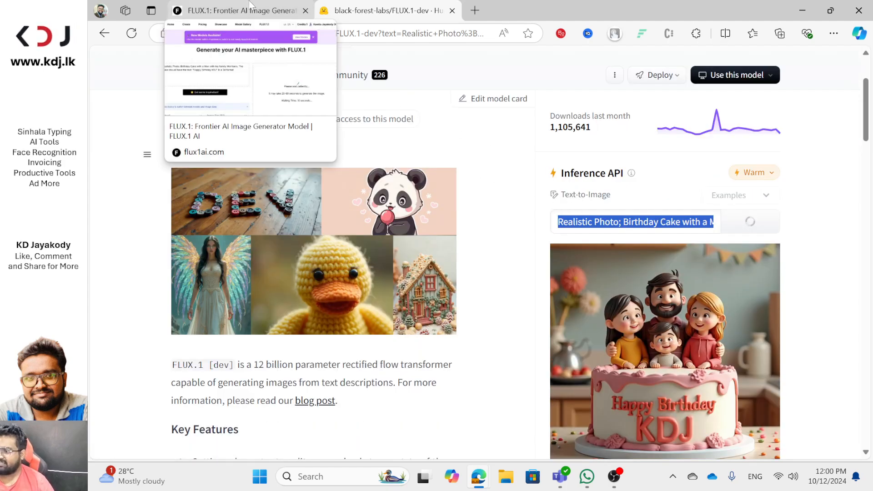
pyautogui.click(239, 10)
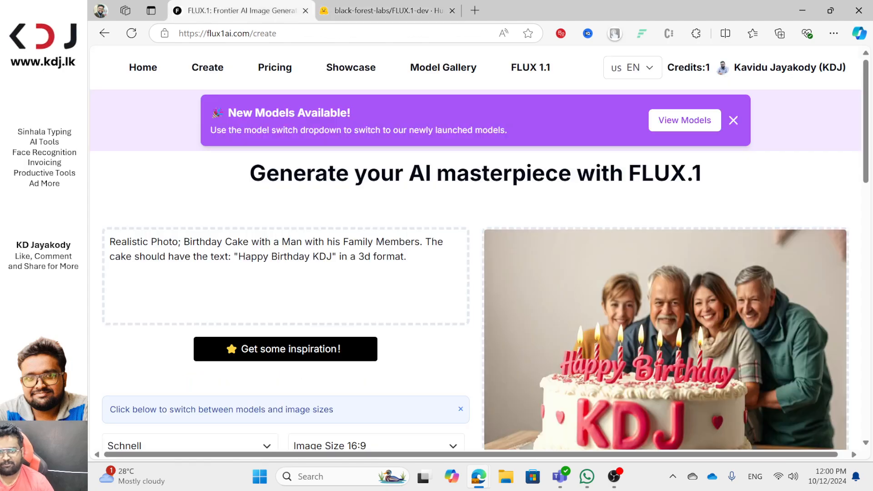
pyautogui.scroll(-3)
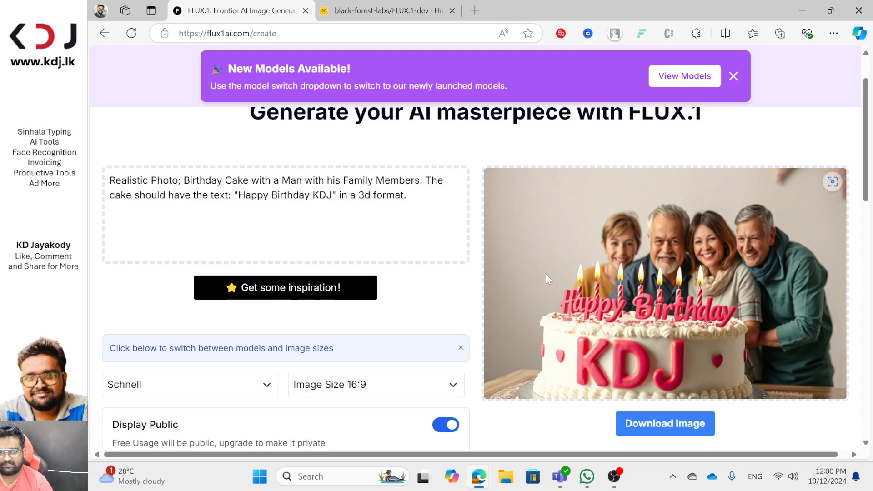
pyautogui.moveTo(699, 314)
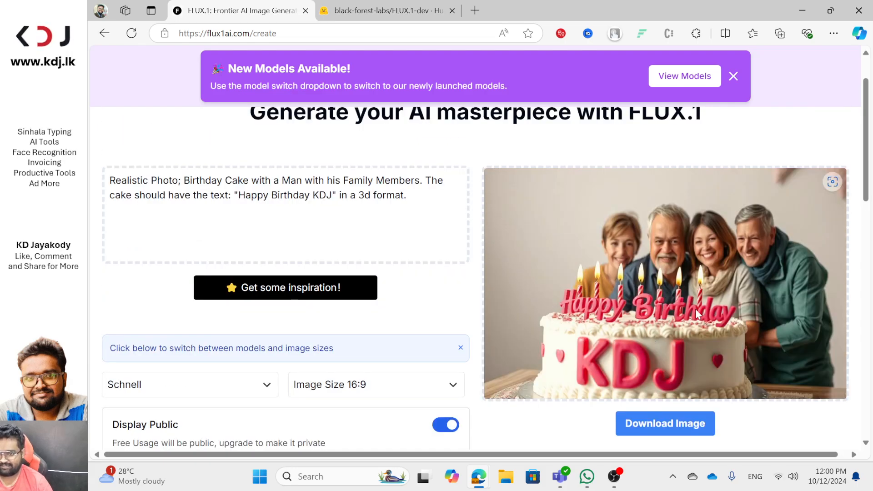
pyautogui.moveTo(654, 252)
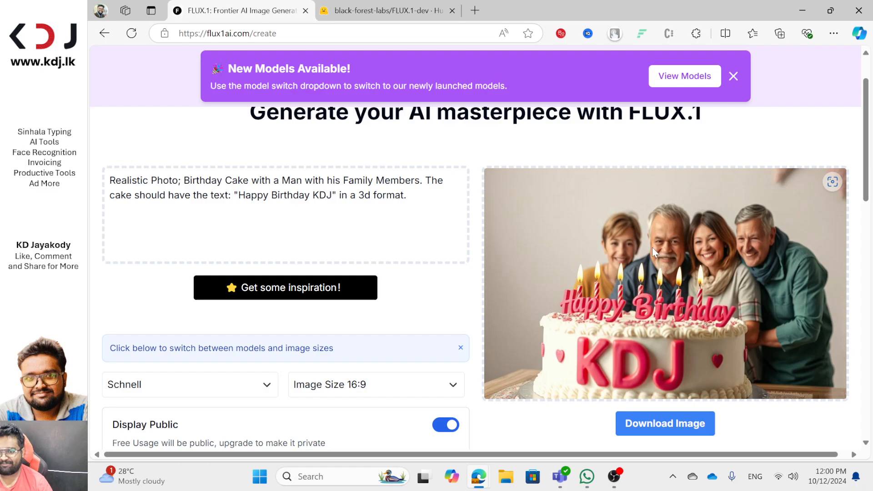
pyautogui.moveTo(673, 388)
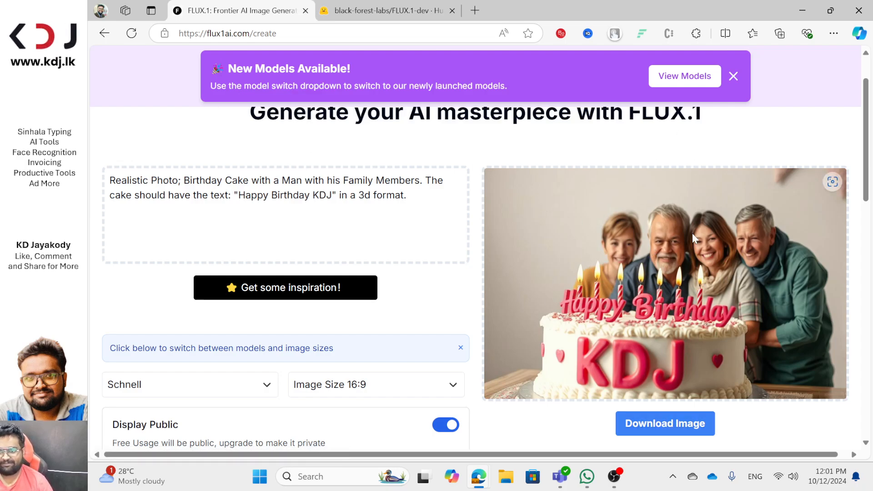
# Step: Download the 1024×576 birthday photo, then return to the FLUX.1-dev page
pyautogui.click(664, 423)
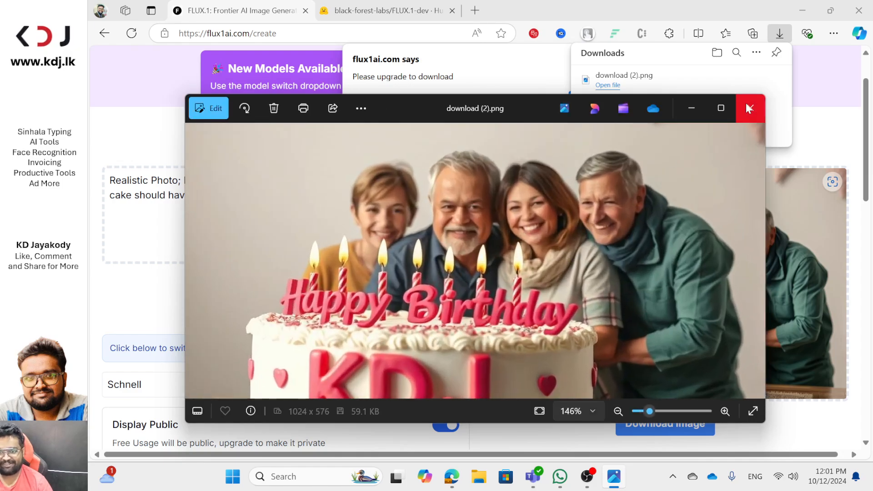
pyautogui.click(749, 109)
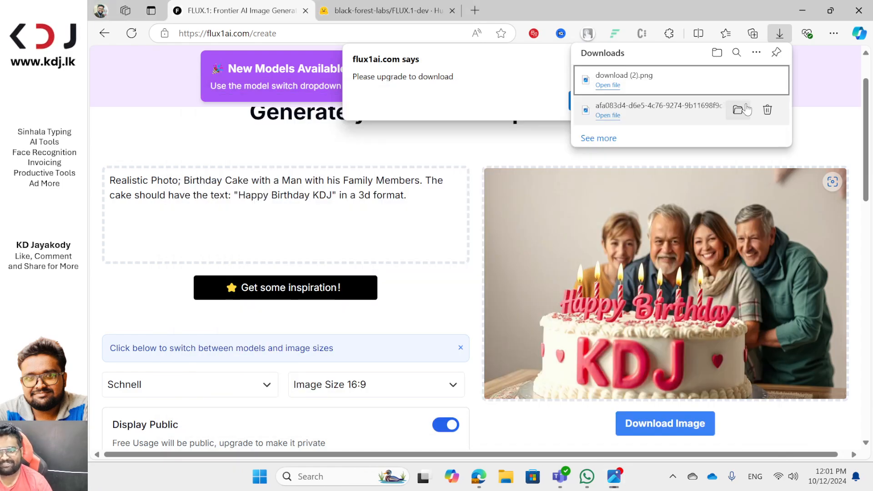
pyautogui.click(388, 10)
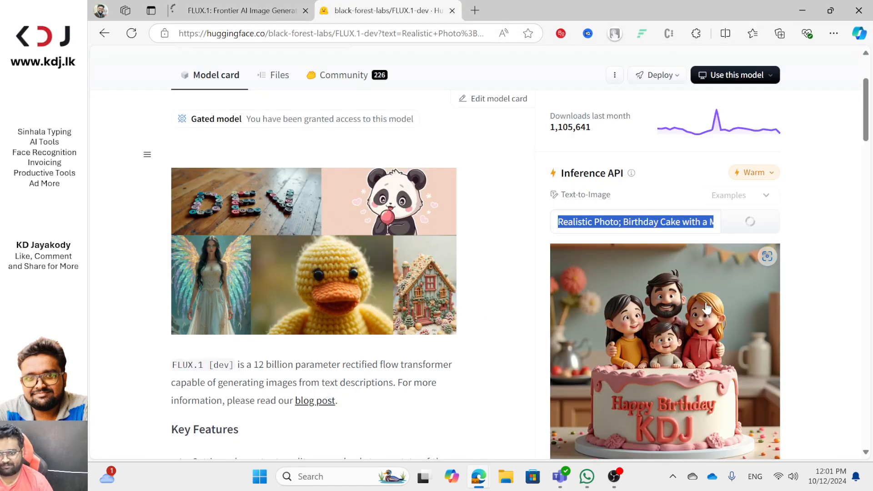
# Step: Review the FLUX.1-dev Inference API cake image and reach the 'Spaces using FLUX.1-dev' list
pyautogui.scroll(-3)
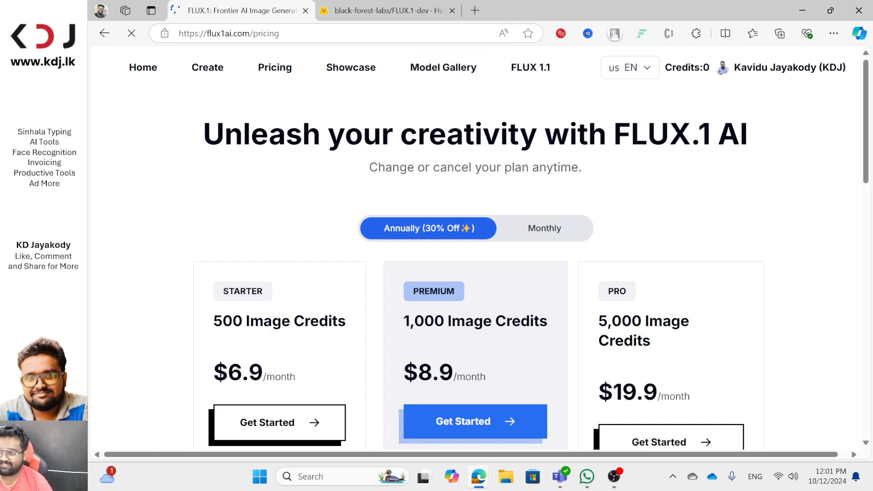
pyautogui.click(385, 10)
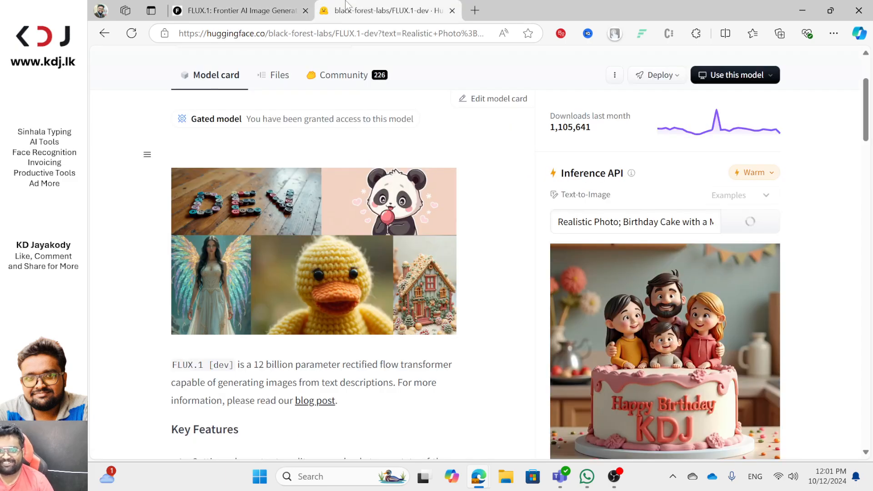
pyautogui.scroll(-3)
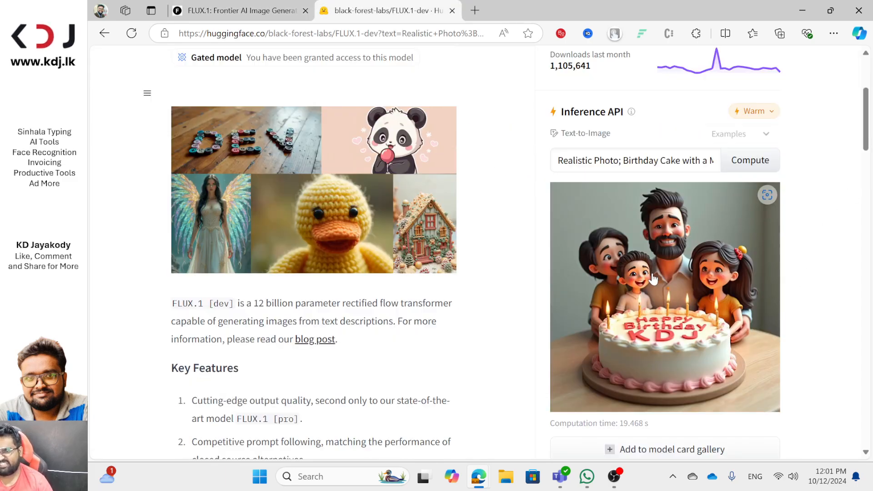
pyautogui.moveTo(668, 353)
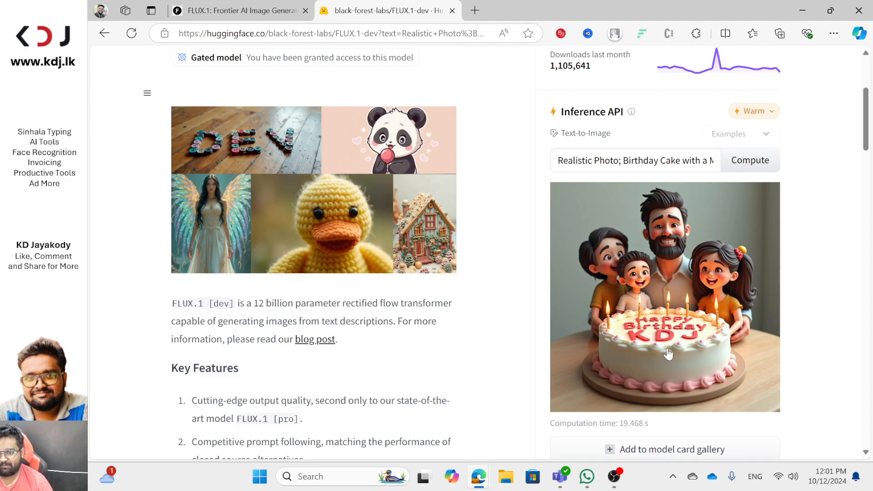
pyautogui.moveTo(701, 288)
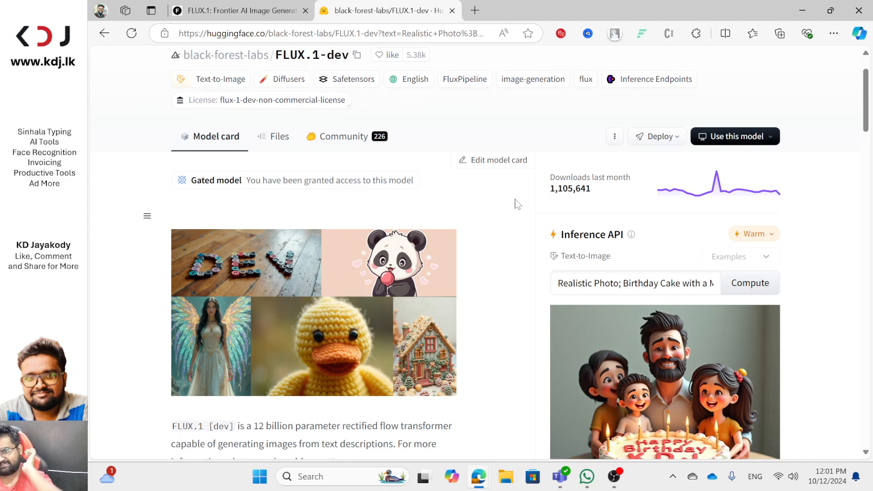
pyautogui.moveTo(789, 278)
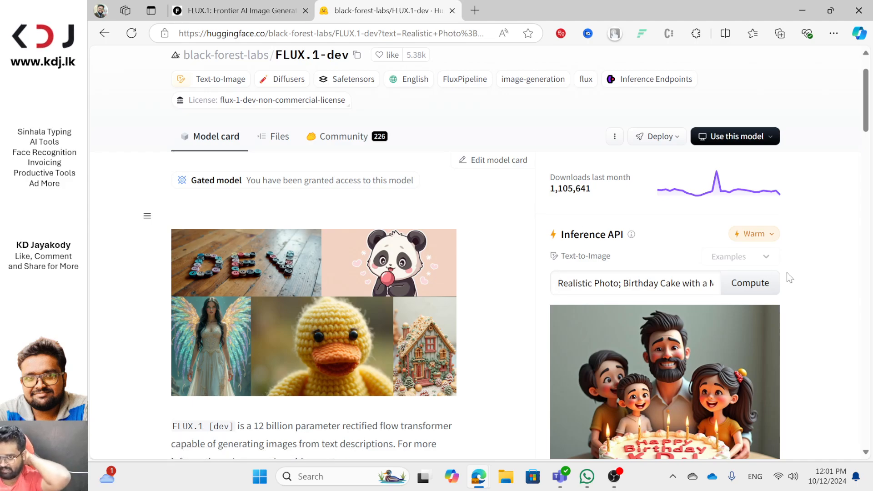
pyautogui.moveTo(776, 252)
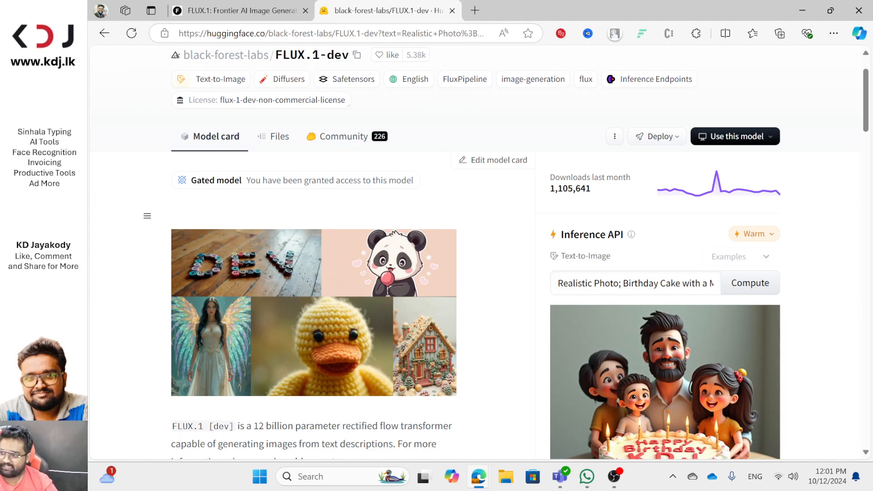
pyautogui.scroll(-3)
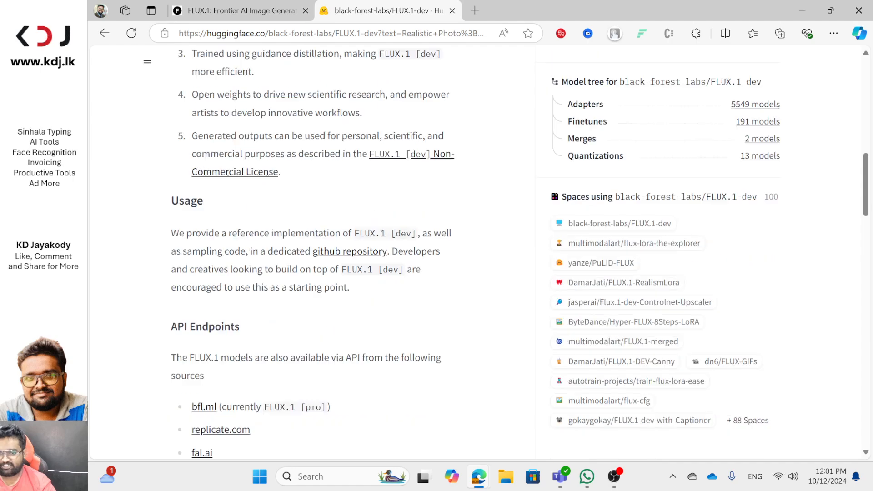
# Step: Open the FLUX LoRA the Explorer and Flux.1-dev ControlNet Upscaler Spaces in new tabs
pyautogui.scroll(-3)
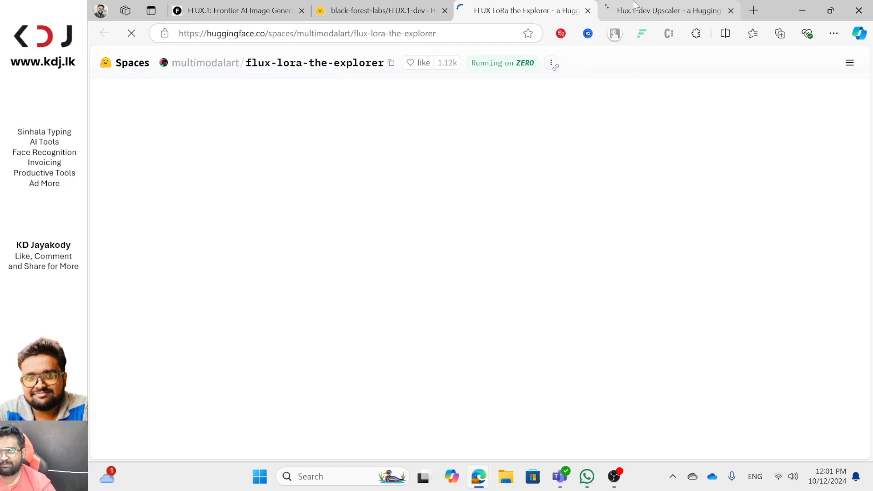
pyautogui.click(666, 10)
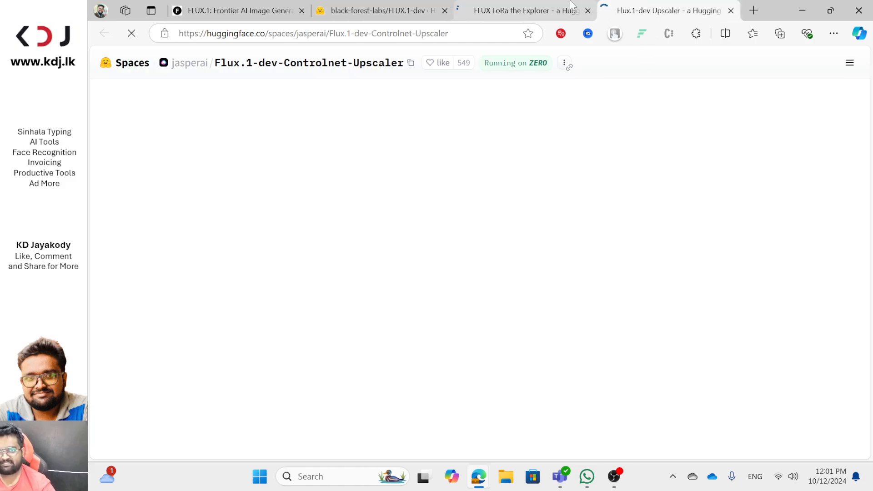
pyautogui.click(524, 11)
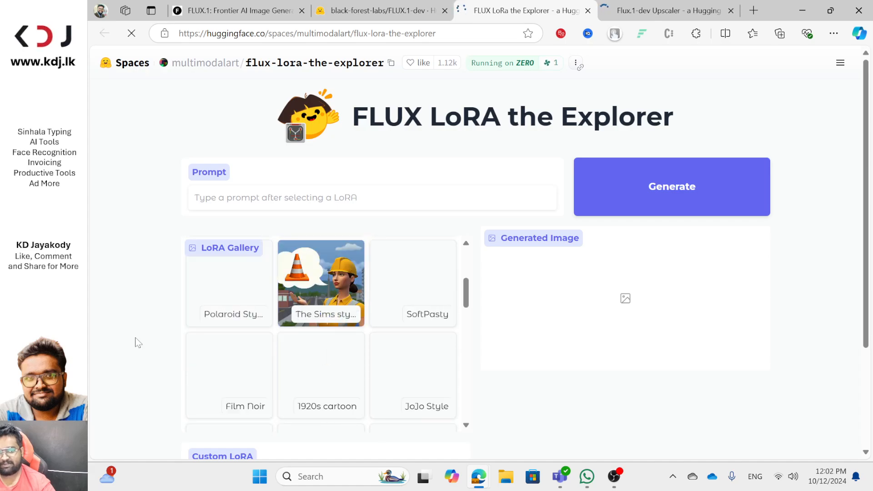
pyautogui.click(663, 11)
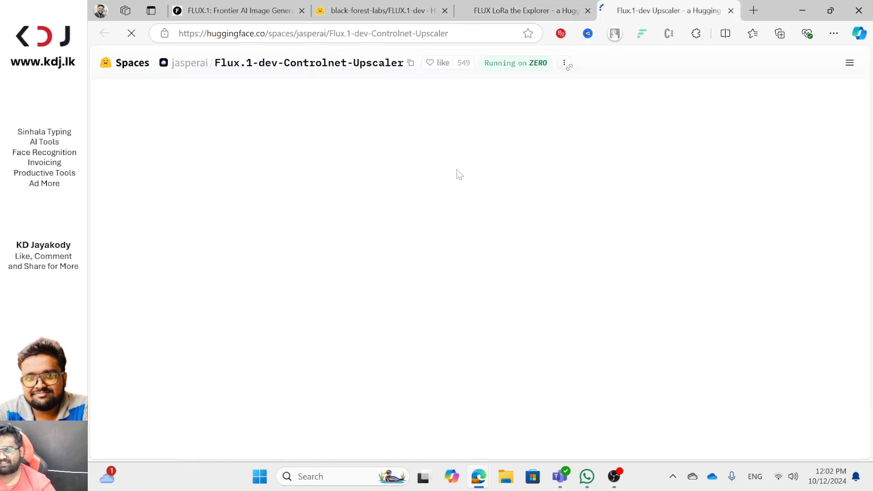
# Step: Check back on the FLUX.1-dev page, then show the LoRA Explorer gallery
pyautogui.click(382, 11)
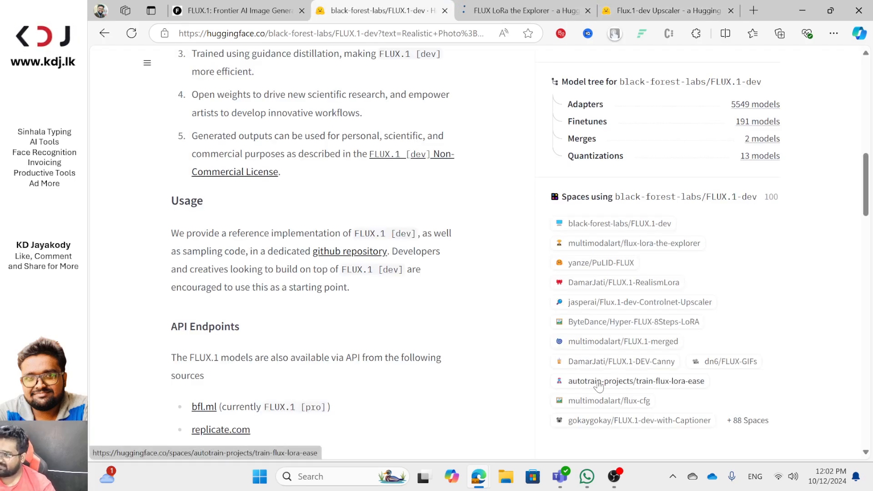
pyautogui.scroll(-3)
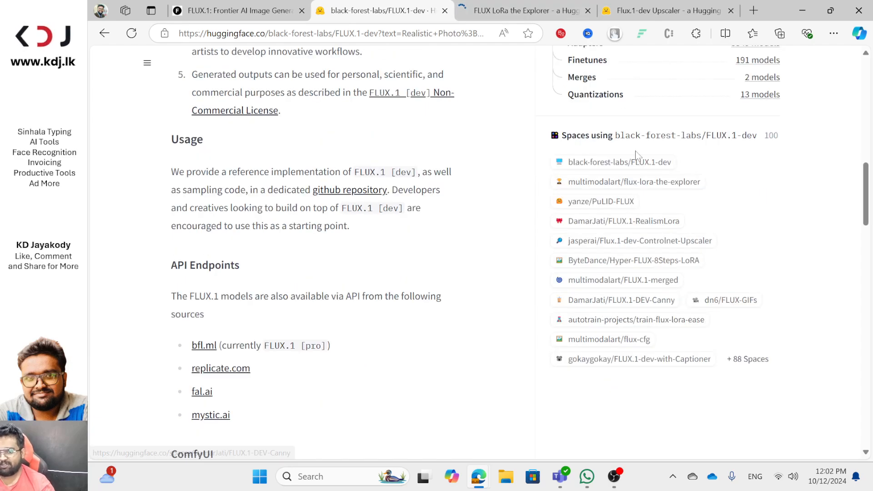
pyautogui.click(524, 11)
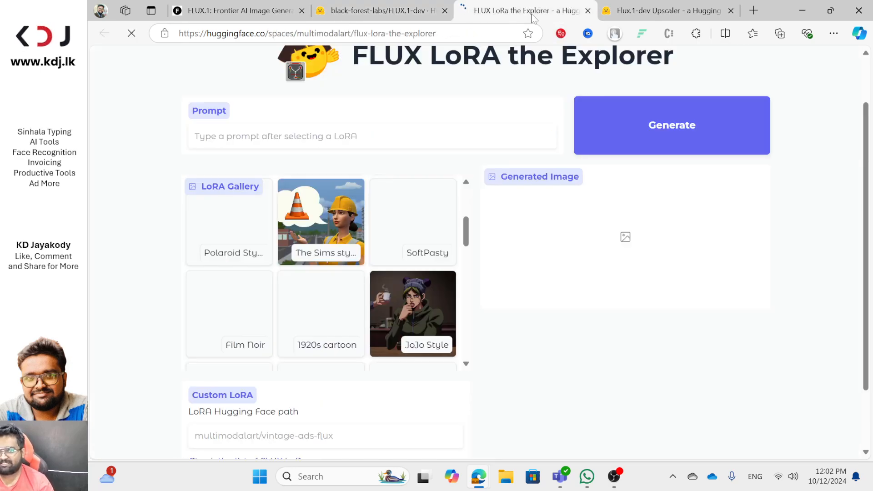